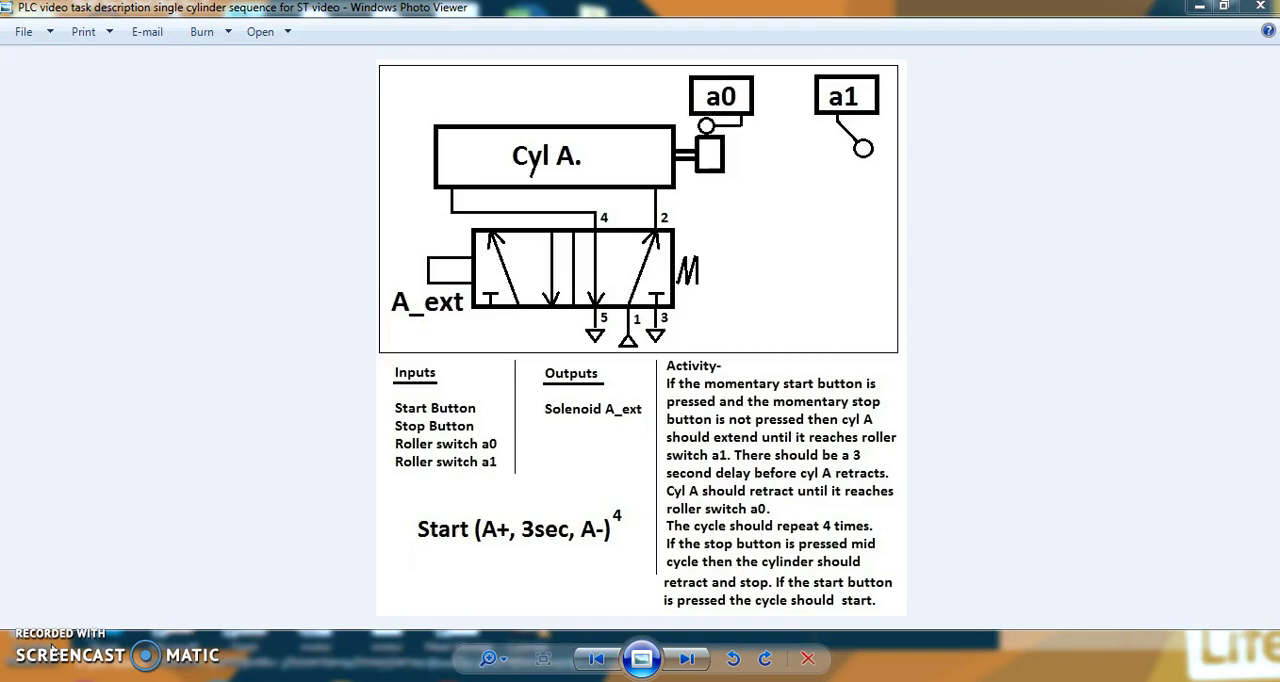
{"action": "mouse_move", "coordinate": [210, 330]}
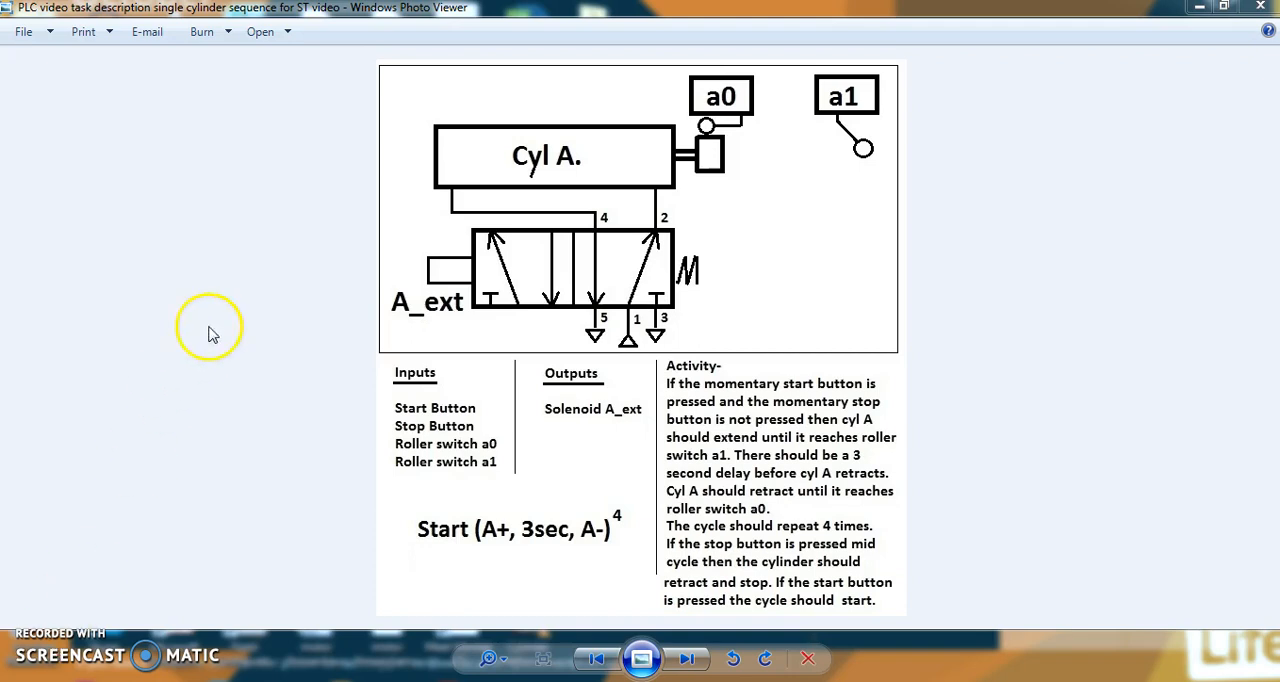
{"action": "mouse_move", "coordinate": [425, 283]}
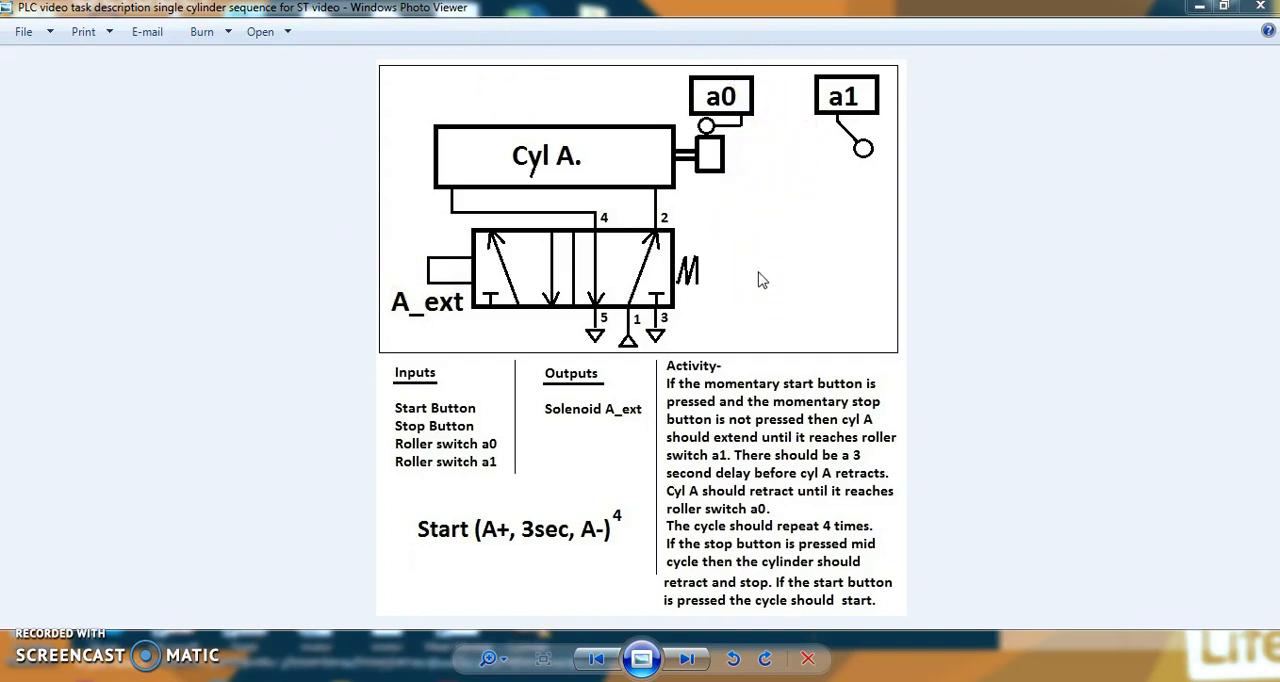
{"action": "mouse_move", "coordinate": [783, 318]}
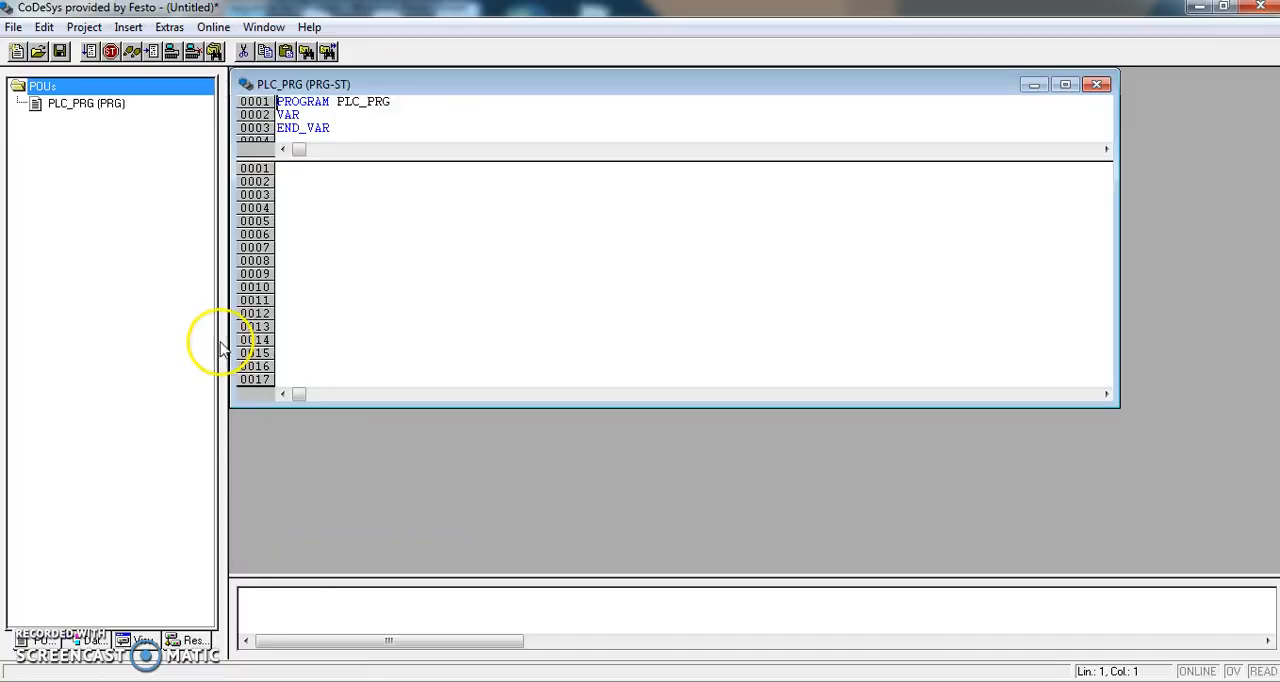
Start a new project and discard the old one without saving.
{"action": "left_click", "coordinate": [14, 27]}
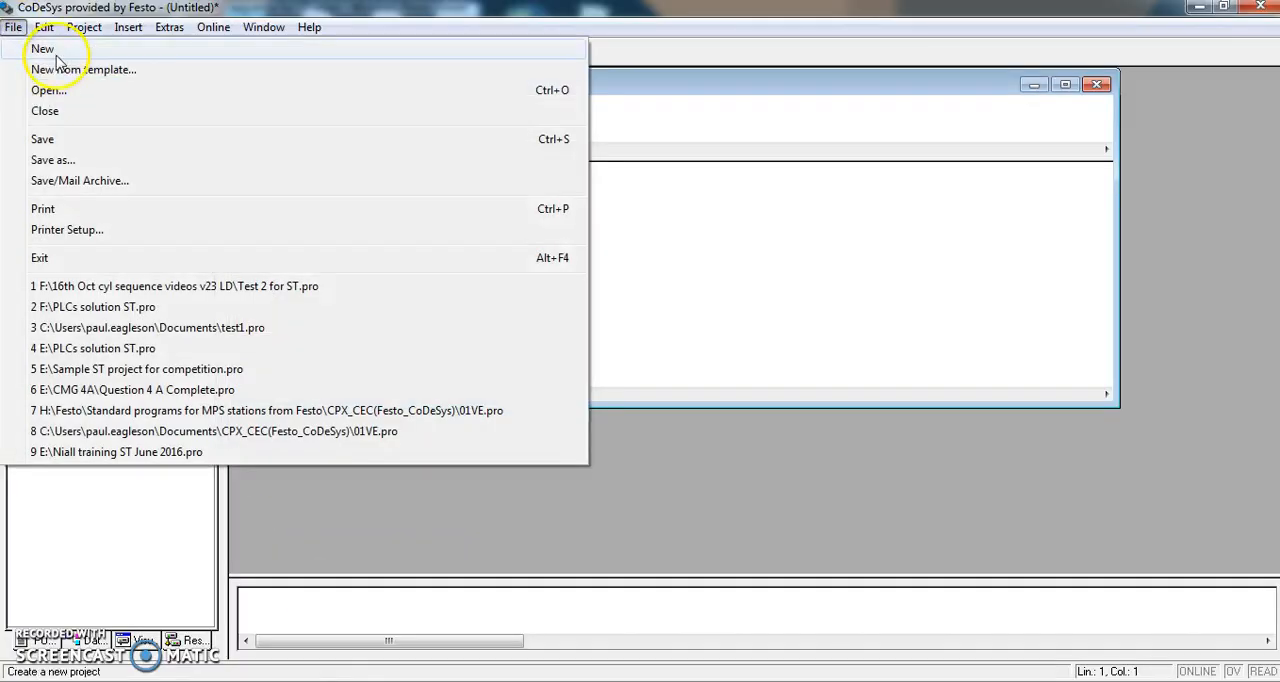
{"action": "left_click", "coordinate": [42, 48]}
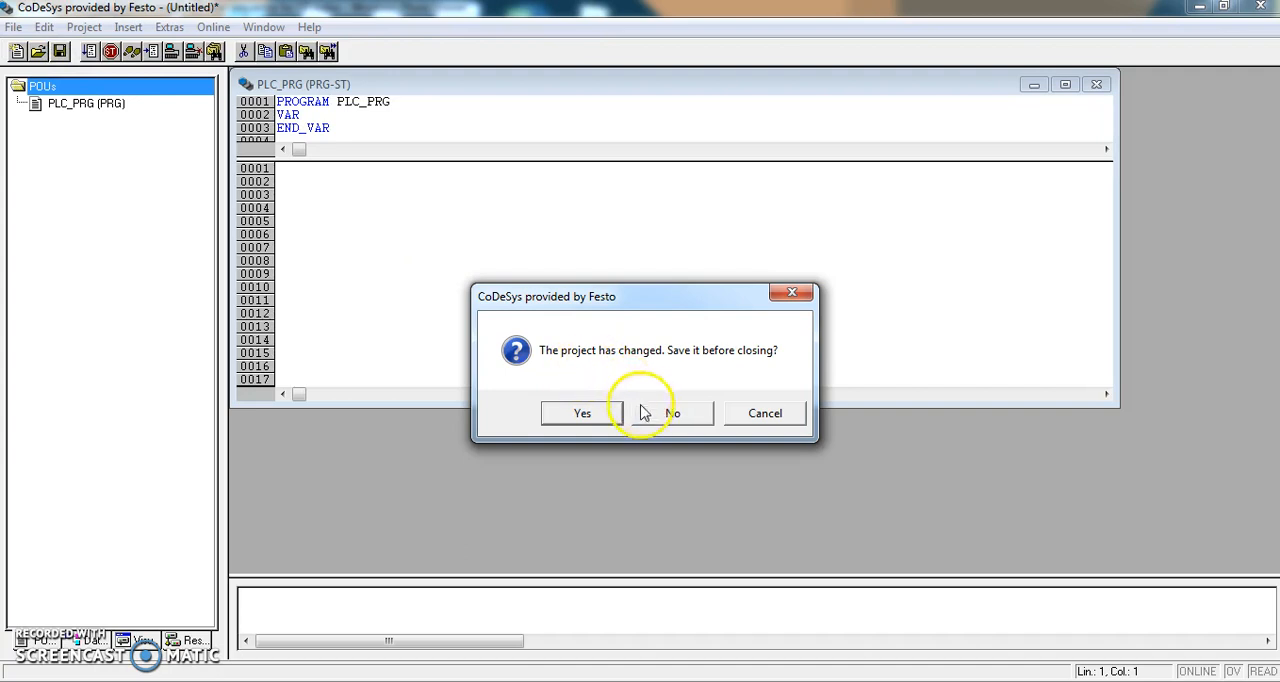
{"action": "left_click", "coordinate": [671, 413]}
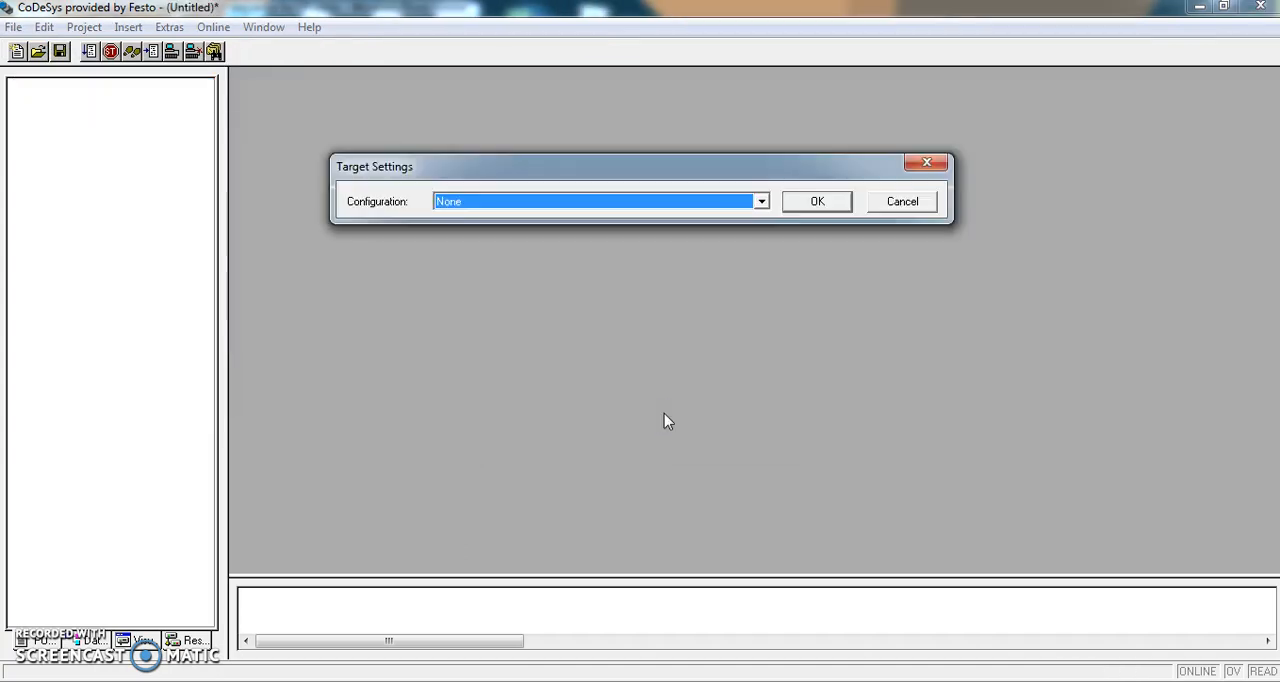
Set the target controller to Festo CPX-CEC / CPX-CEC-C1.
{"action": "left_click", "coordinate": [761, 201]}
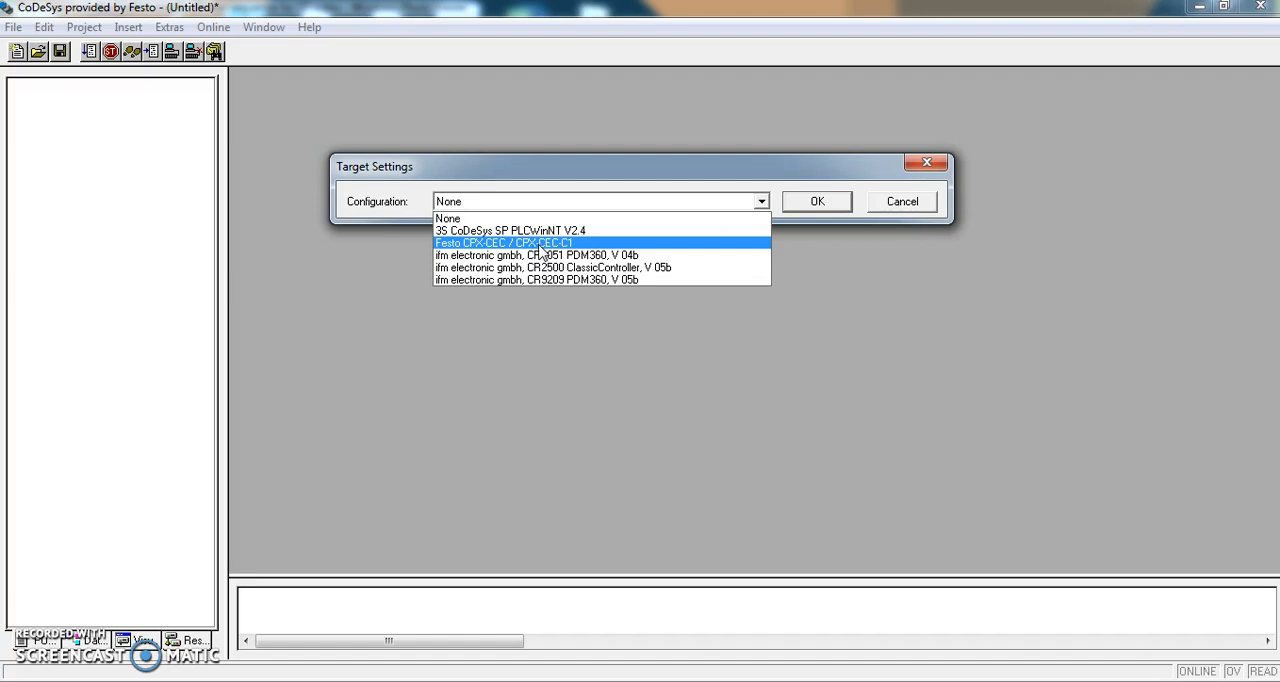
{"action": "left_click", "coordinate": [503, 243]}
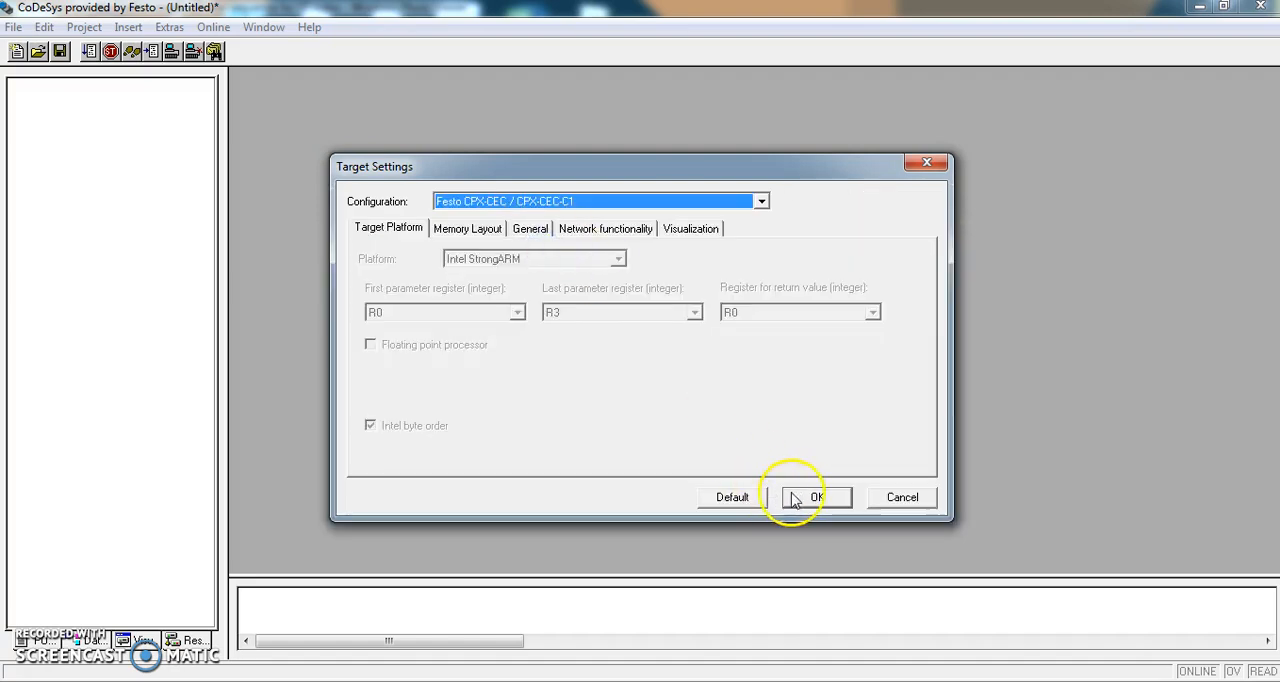
{"action": "mouse_move", "coordinate": [728, 410]}
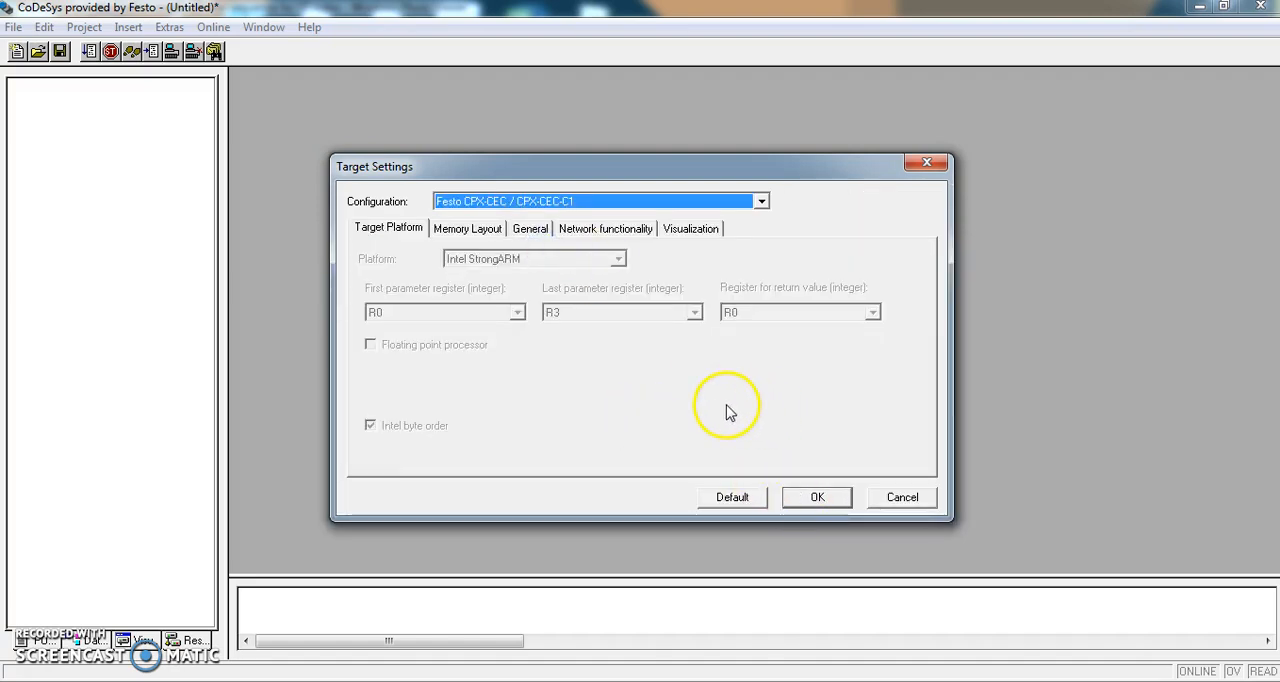
{"action": "mouse_move", "coordinate": [685, 420]}
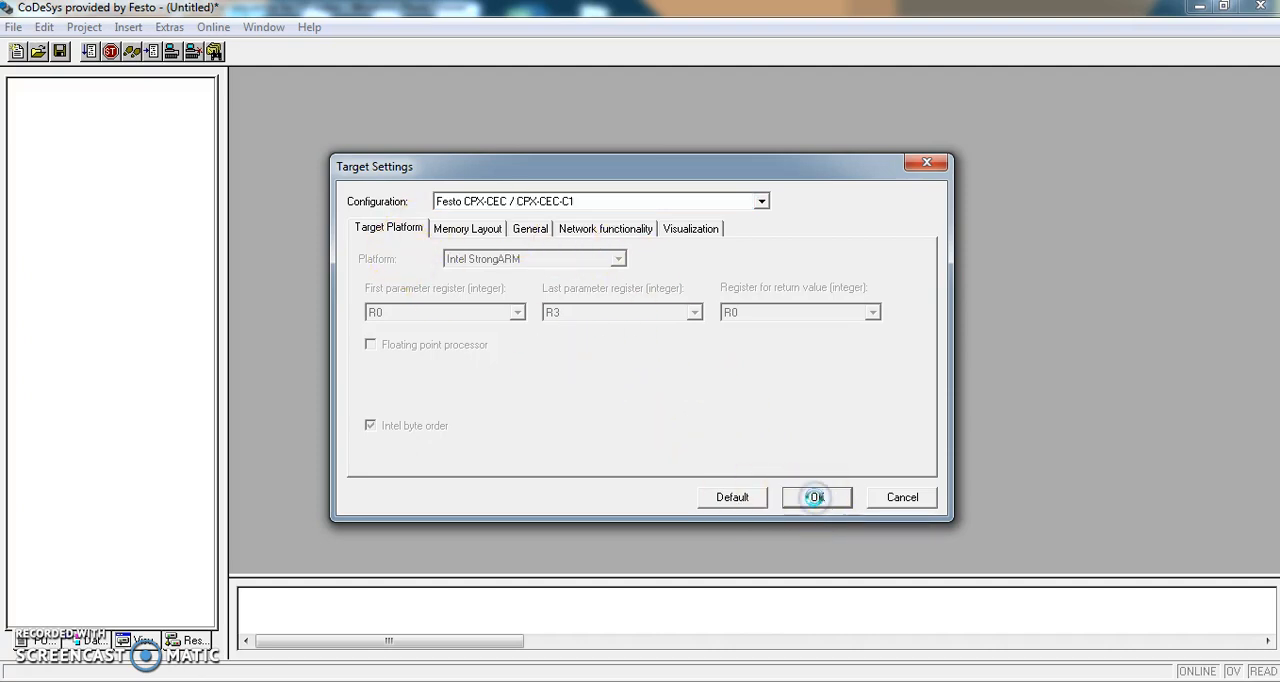
{"action": "left_click", "coordinate": [815, 497]}
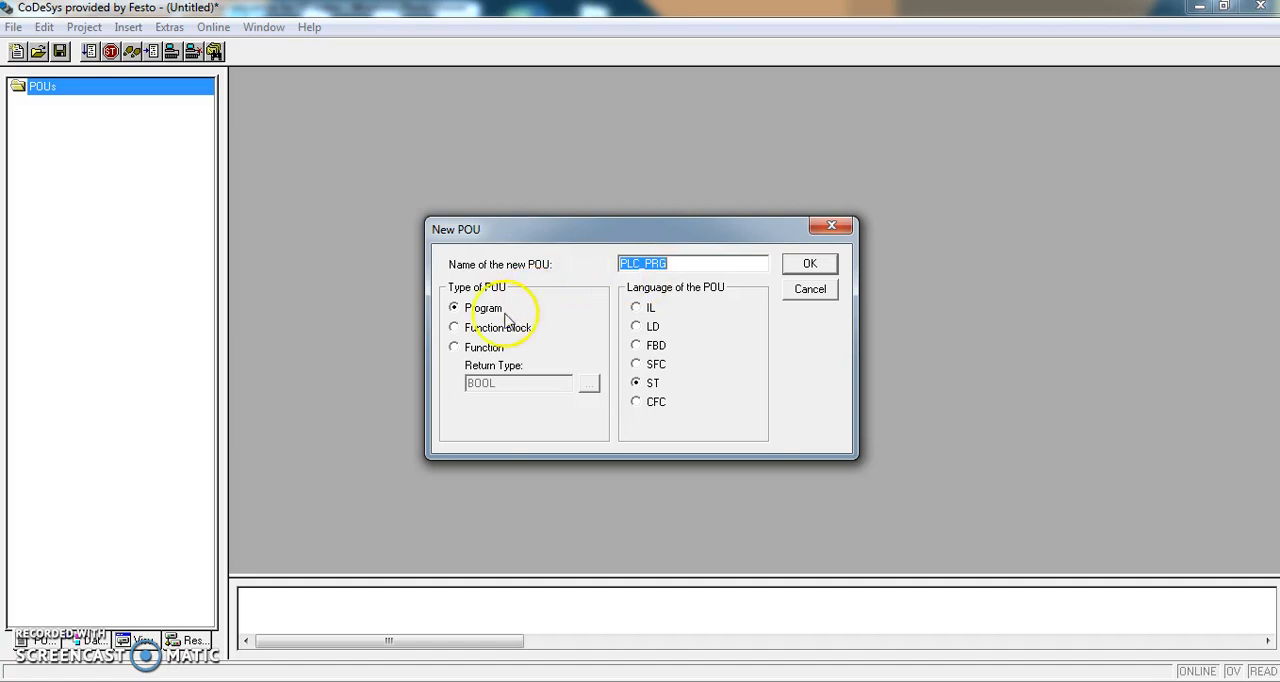
{"action": "mouse_move", "coordinate": [620, 413]}
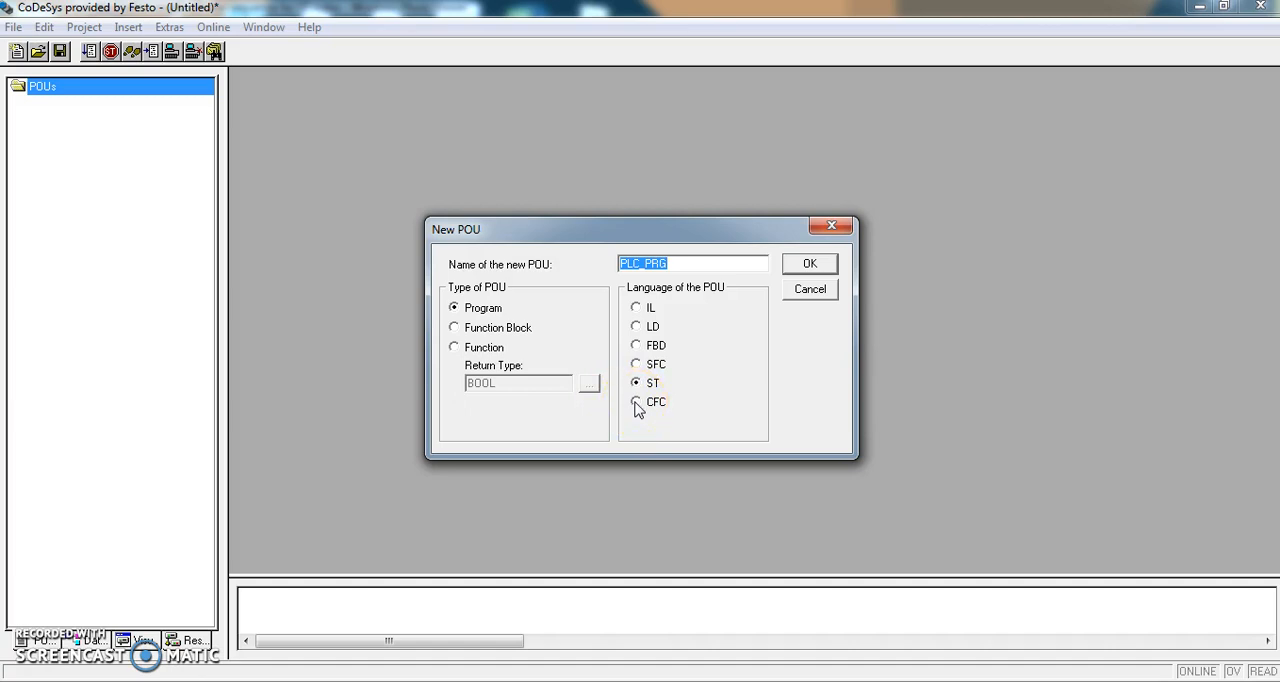
Create the PLC_PRG program using the CFC language instead of ST.
{"action": "left_click", "coordinate": [636, 401]}
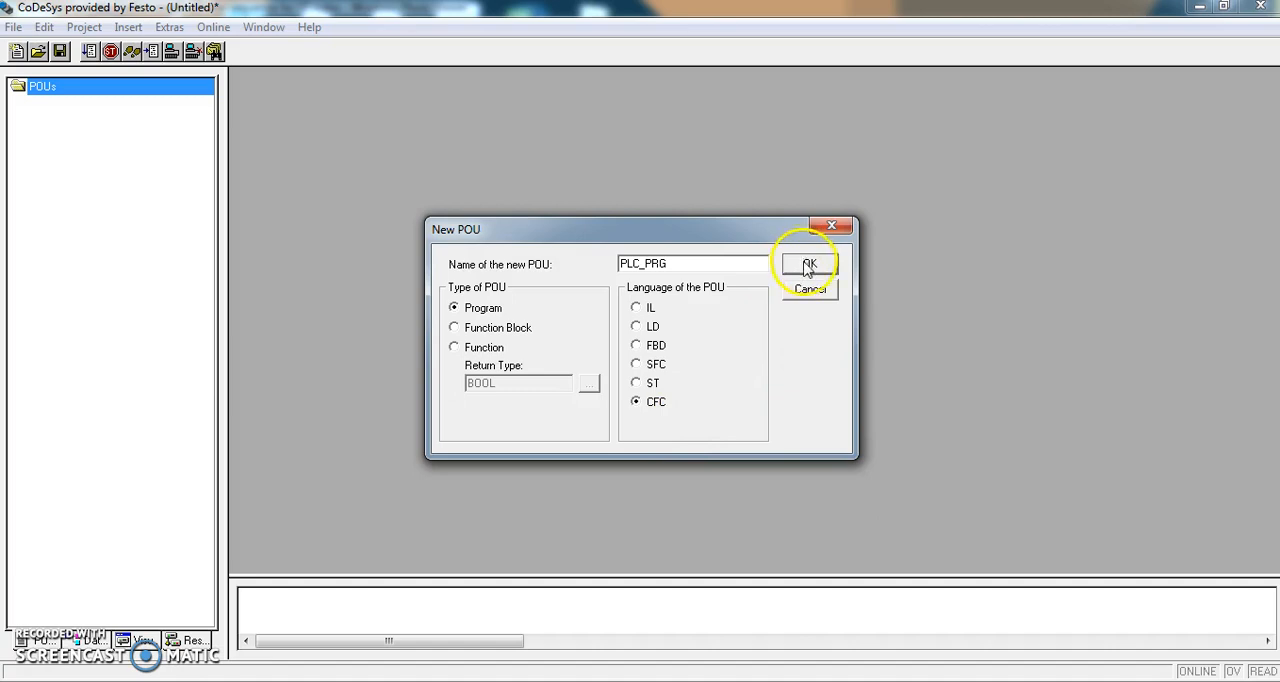
{"action": "left_click", "coordinate": [808, 263]}
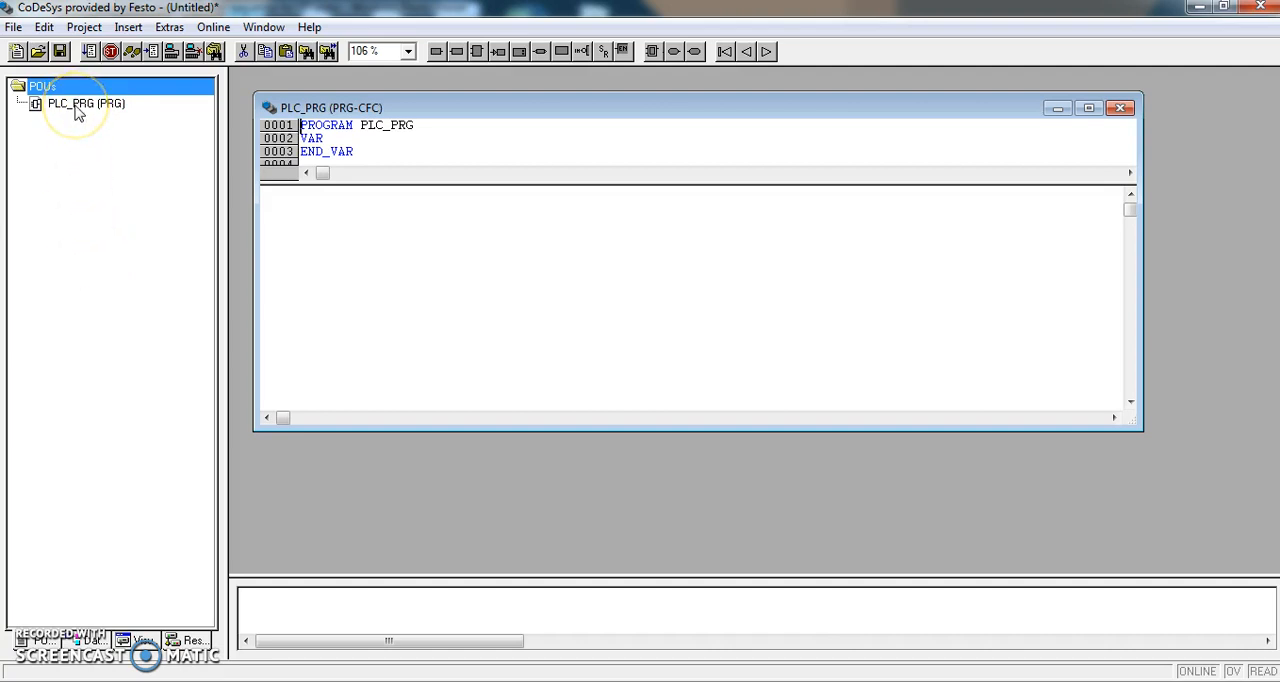
Add a new ST program named Start_Stop via Add Object on PLC_PRG.
{"action": "left_click", "coordinate": [70, 103]}
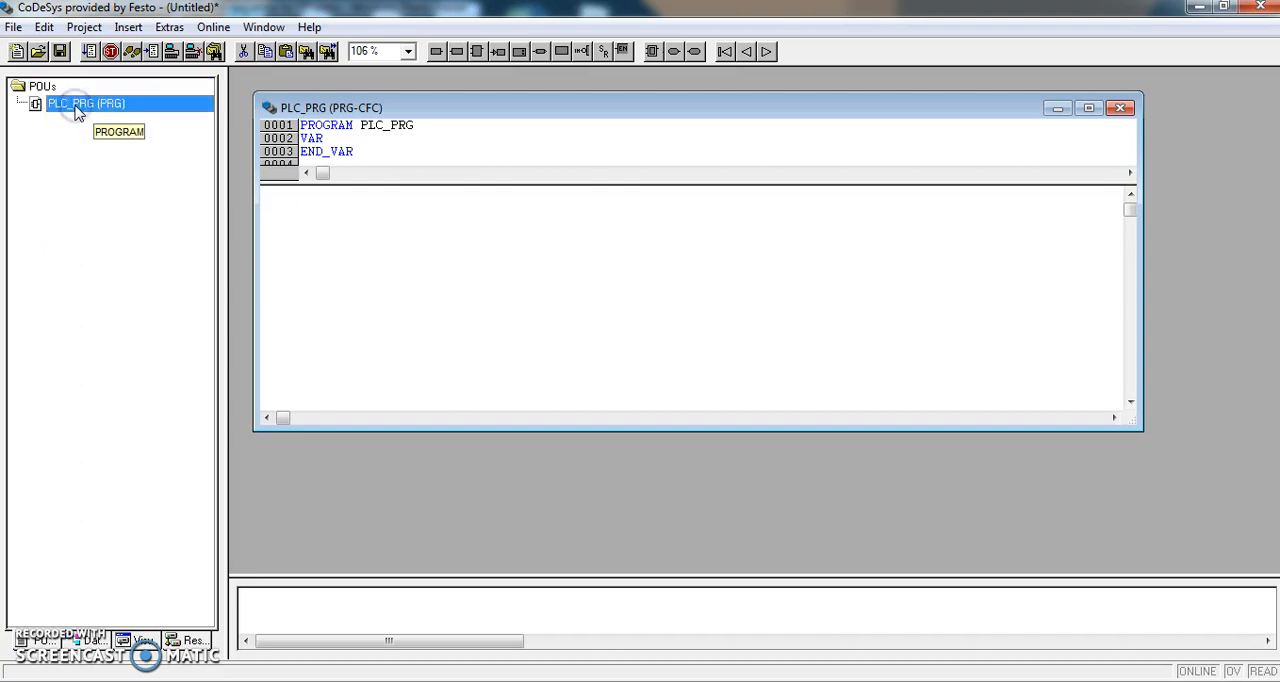
{"action": "right_click", "coordinate": [70, 103]}
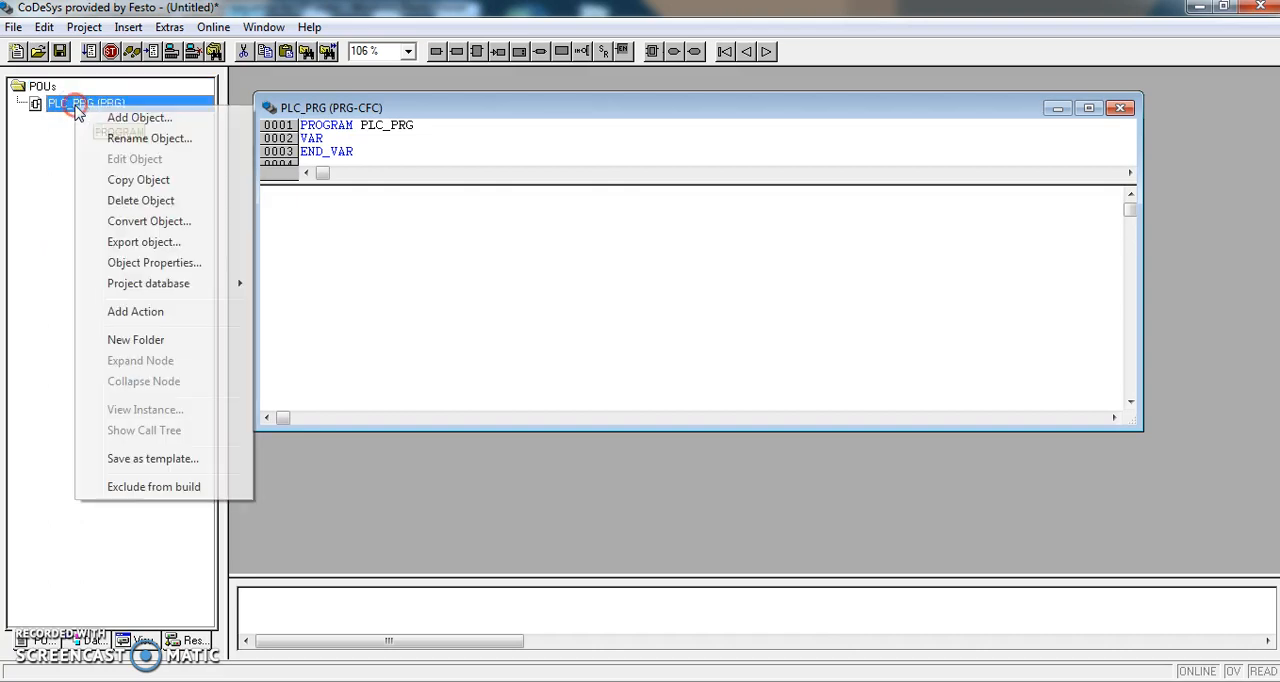
{"action": "left_click", "coordinate": [139, 117]}
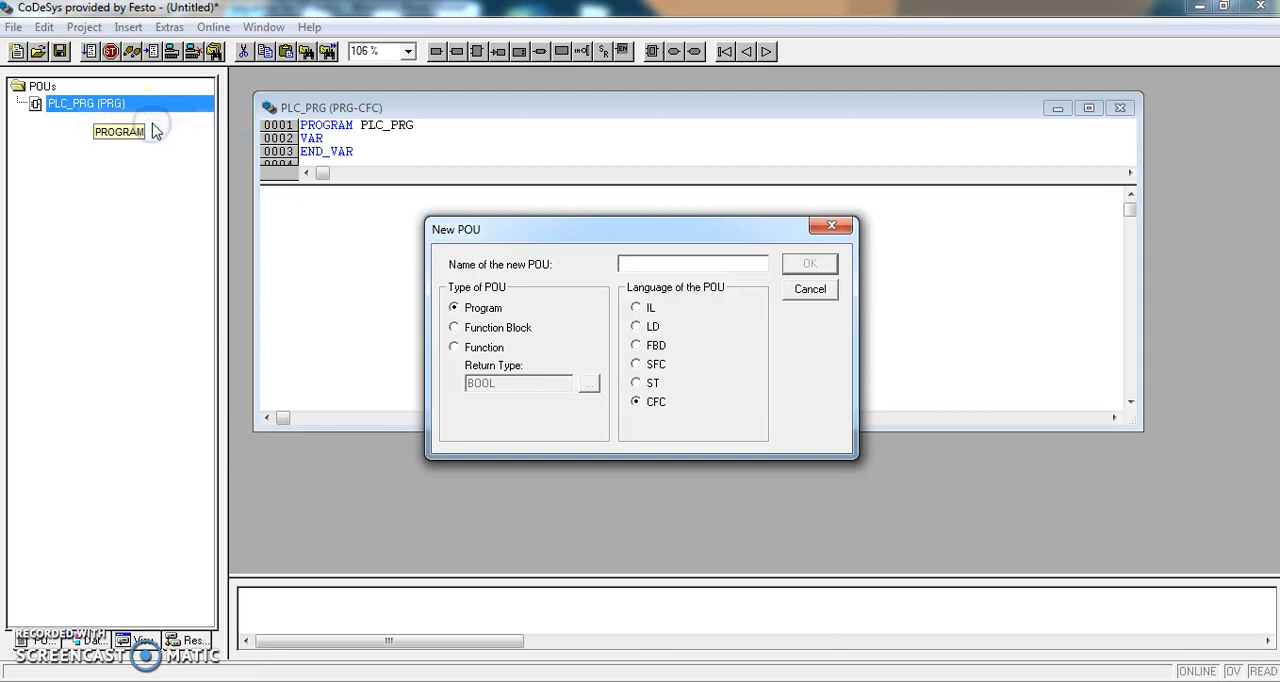
{"action": "left_click", "coordinate": [693, 263]}
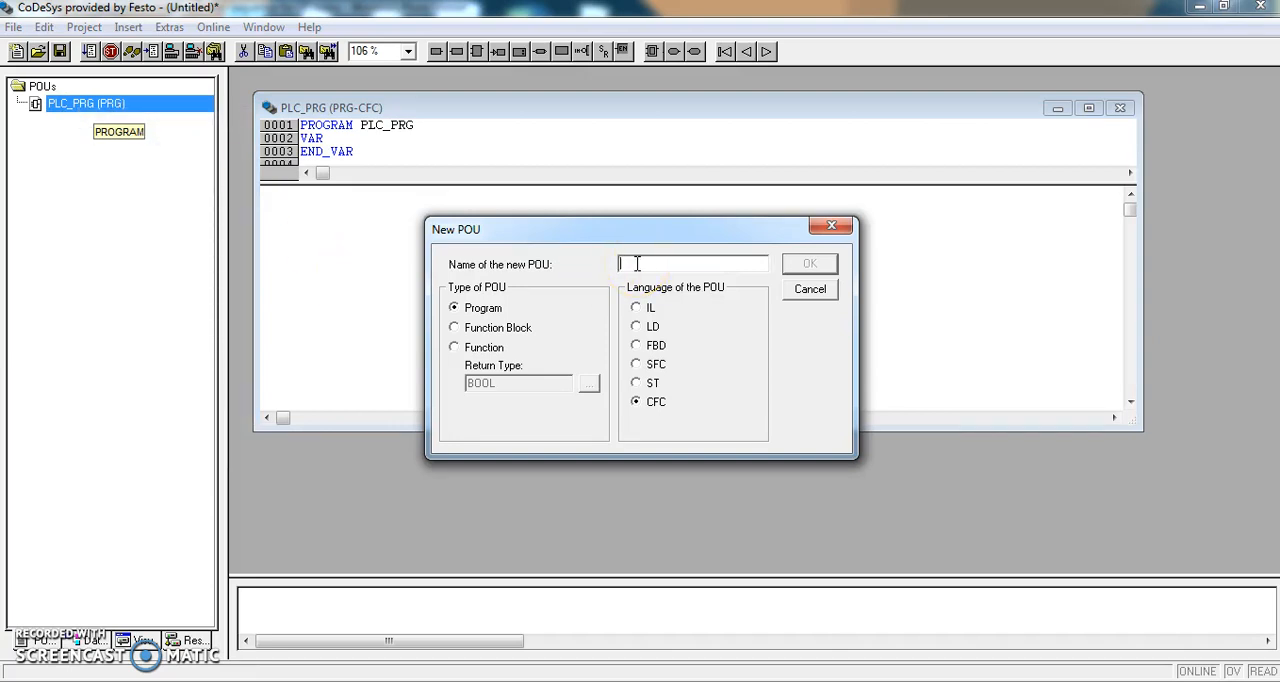
{"action": "type", "text": "Start_"}
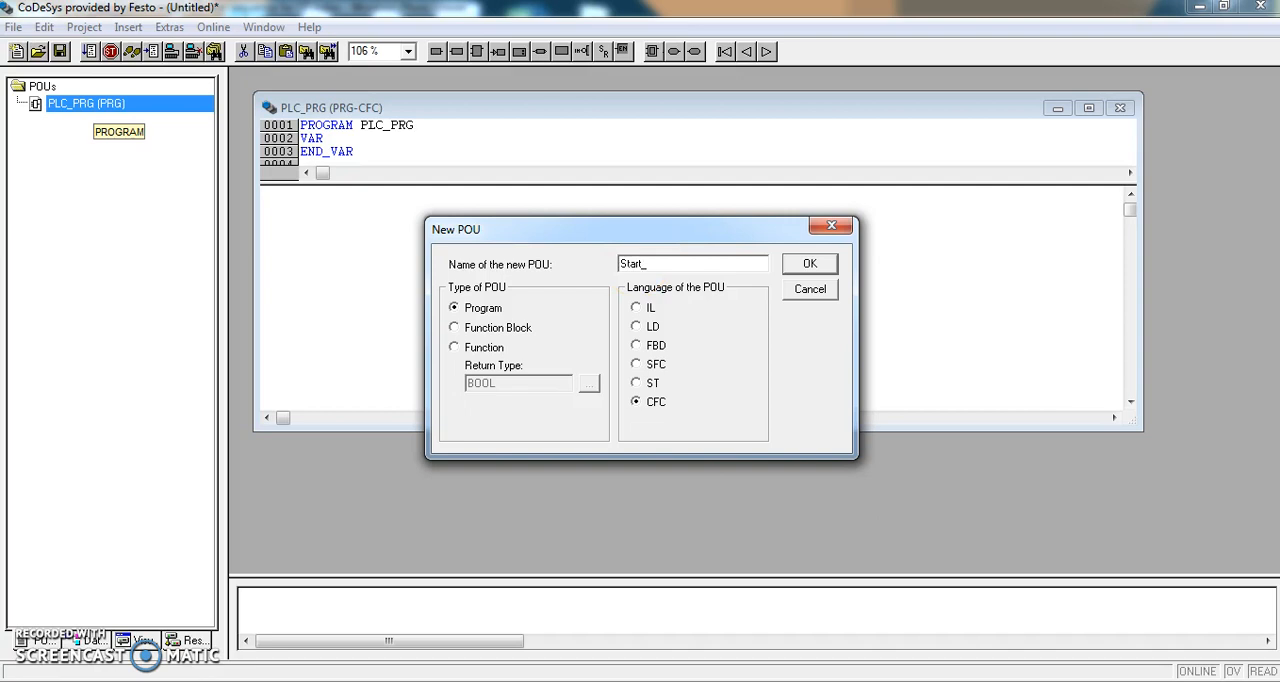
{"action": "type", "text": "Stop"}
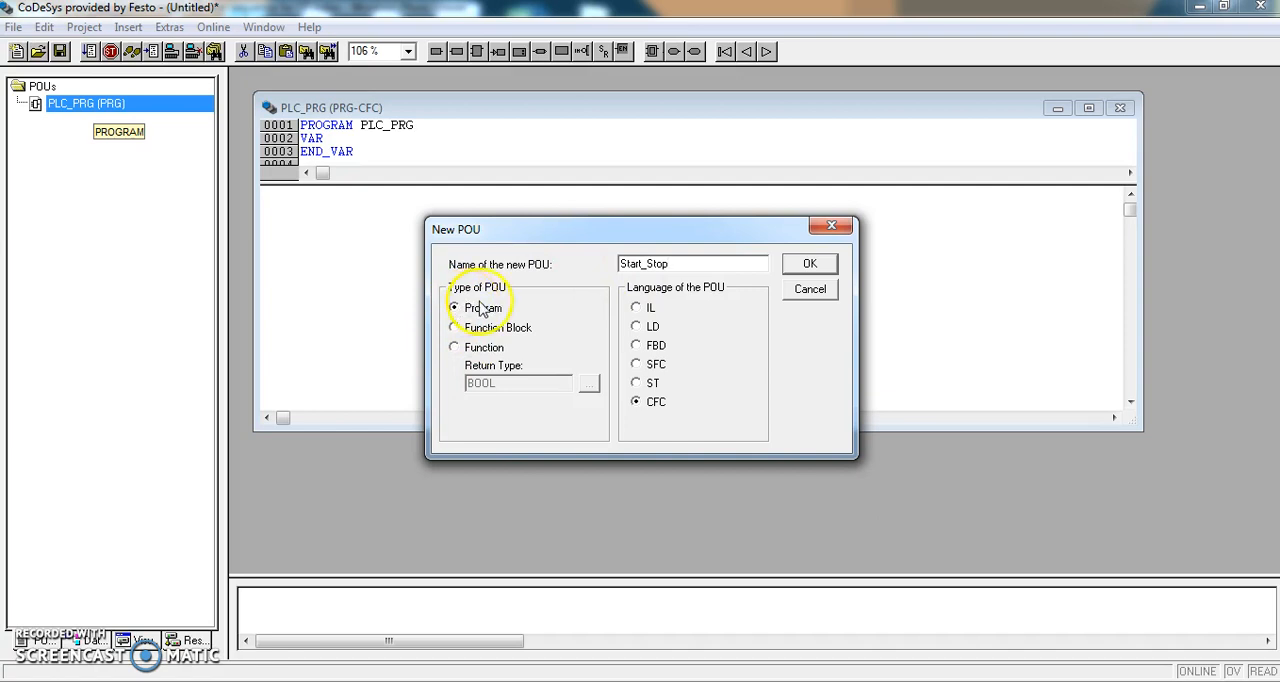
{"action": "left_click", "coordinate": [635, 383]}
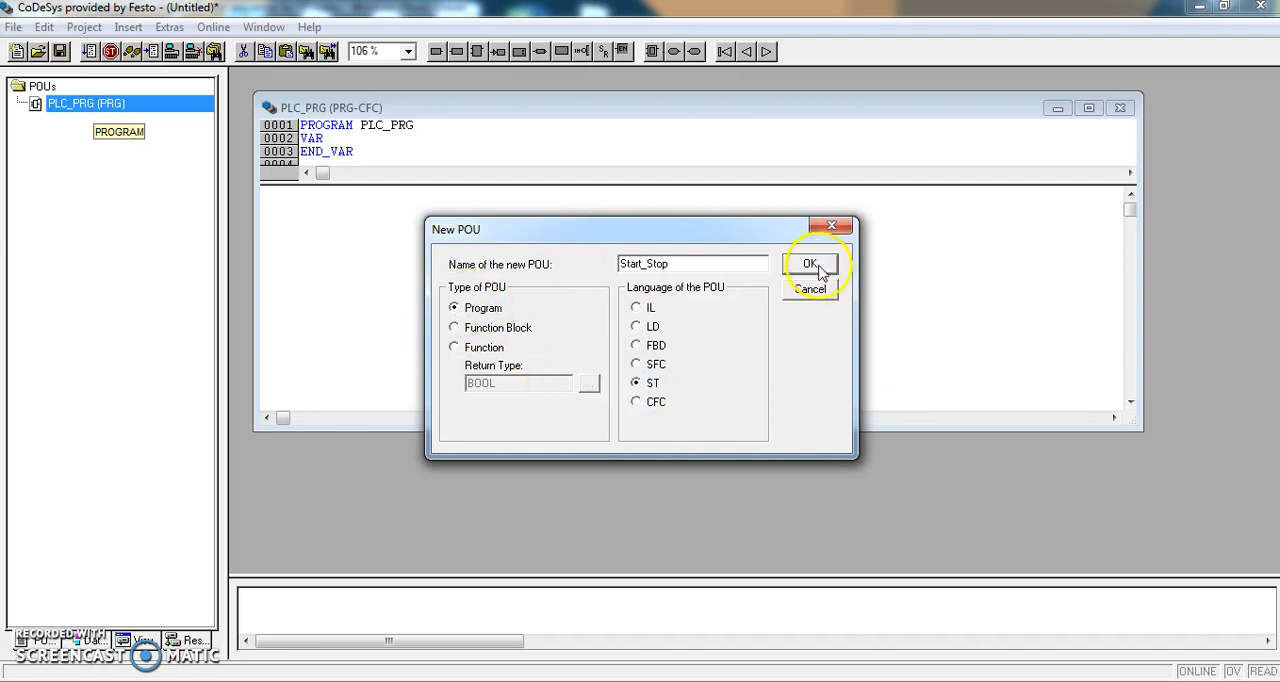
{"action": "left_click", "coordinate": [810, 263]}
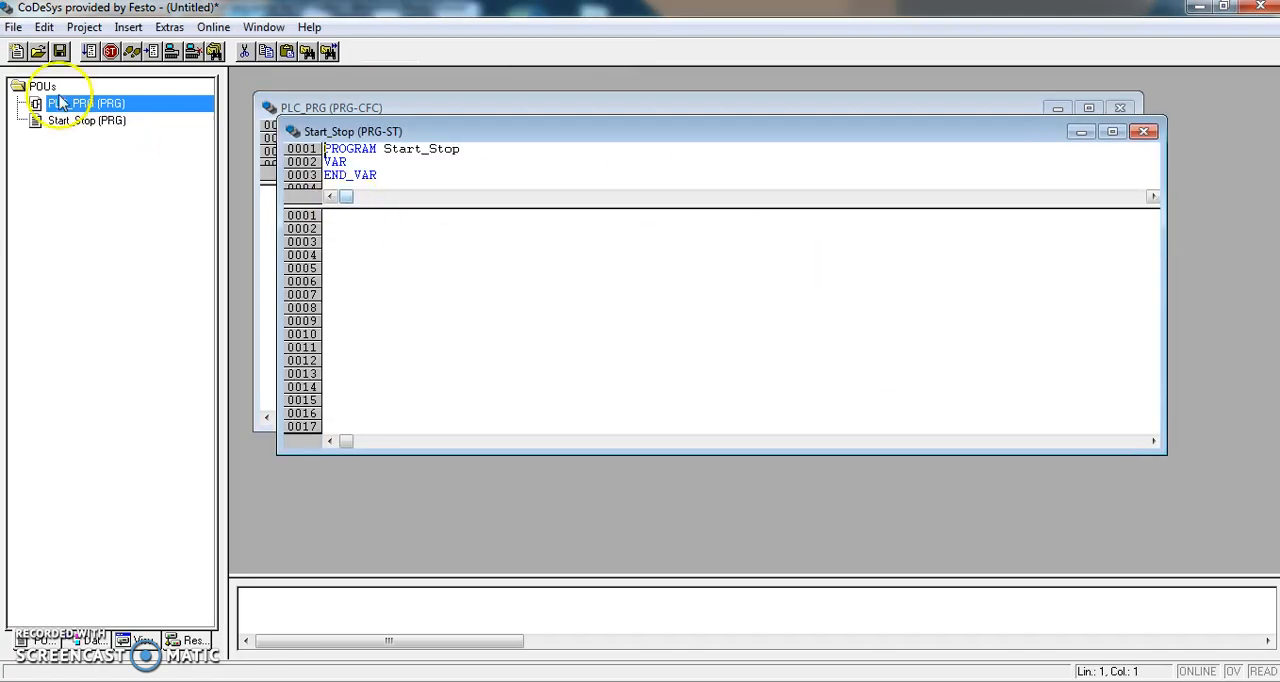
Add another ST program named Sequence.
{"action": "right_click", "coordinate": [87, 103]}
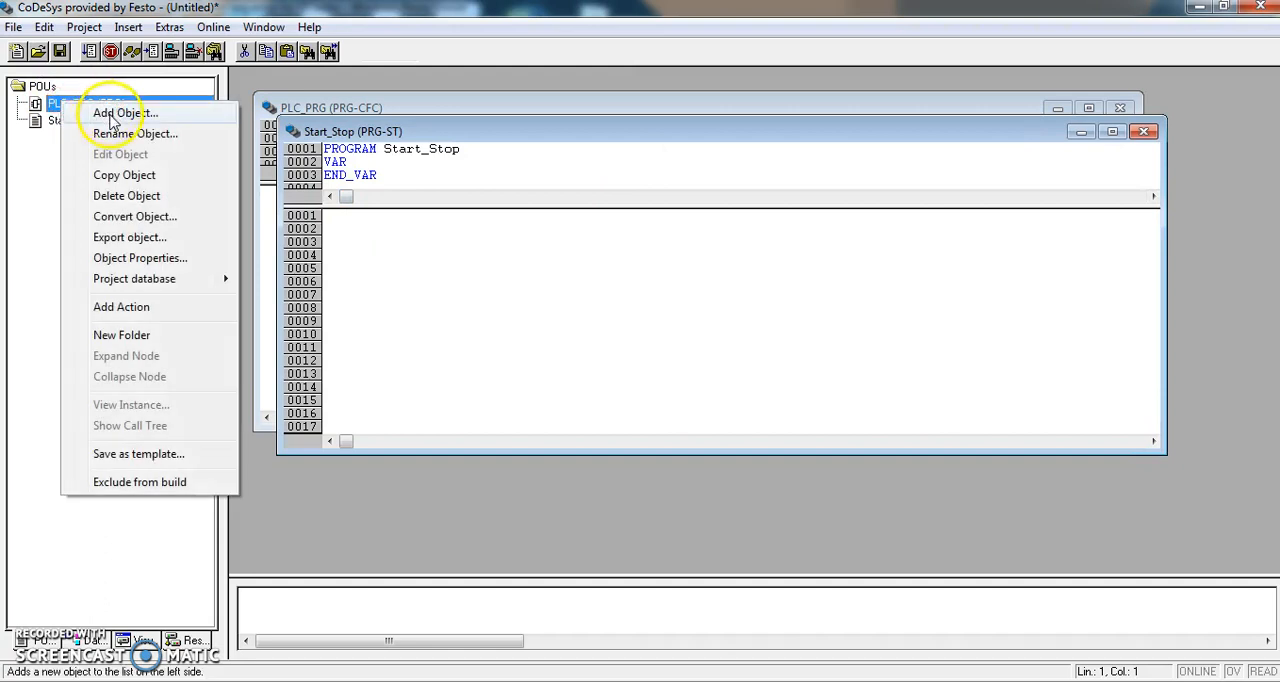
{"action": "left_click", "coordinate": [117, 112]}
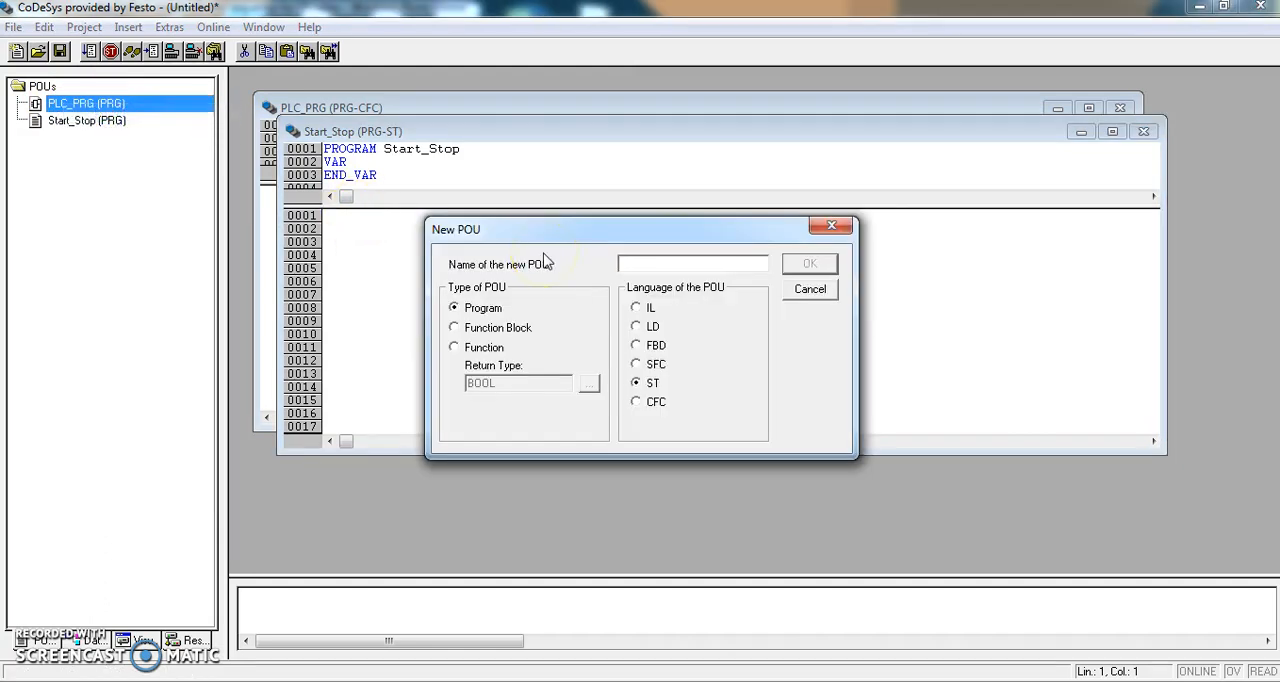
{"action": "type", "text": "Sequen"}
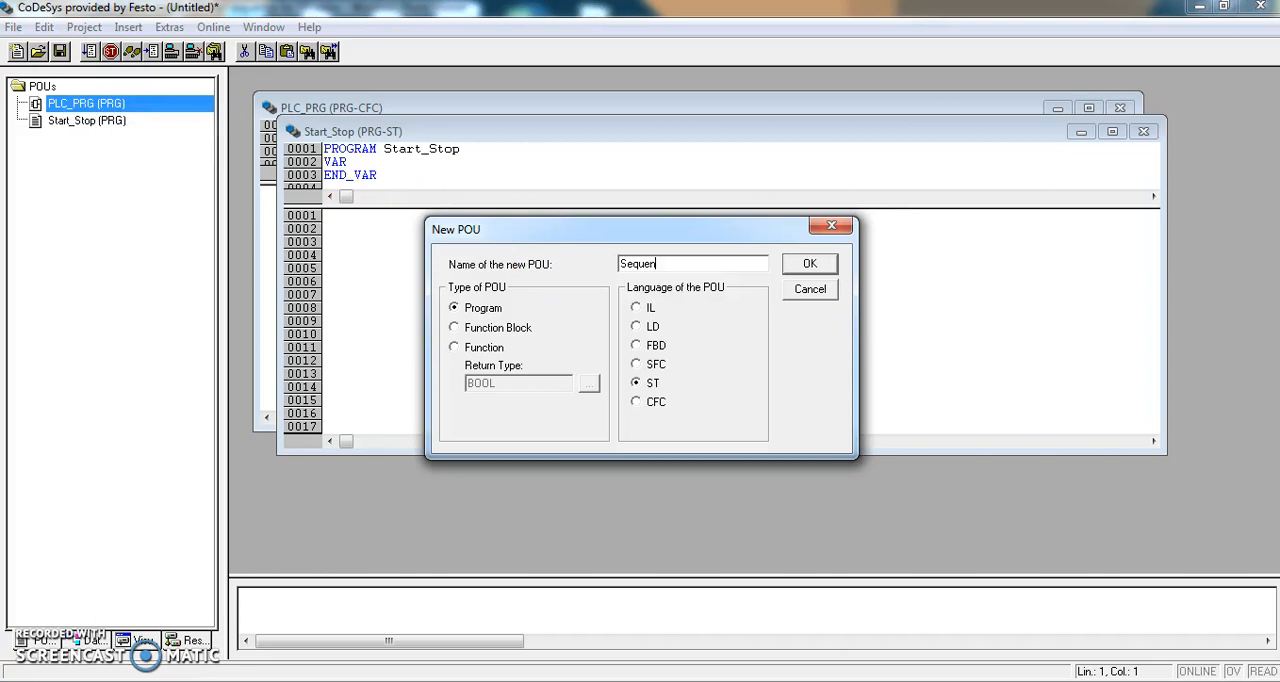
{"action": "type", "text": "ce"}
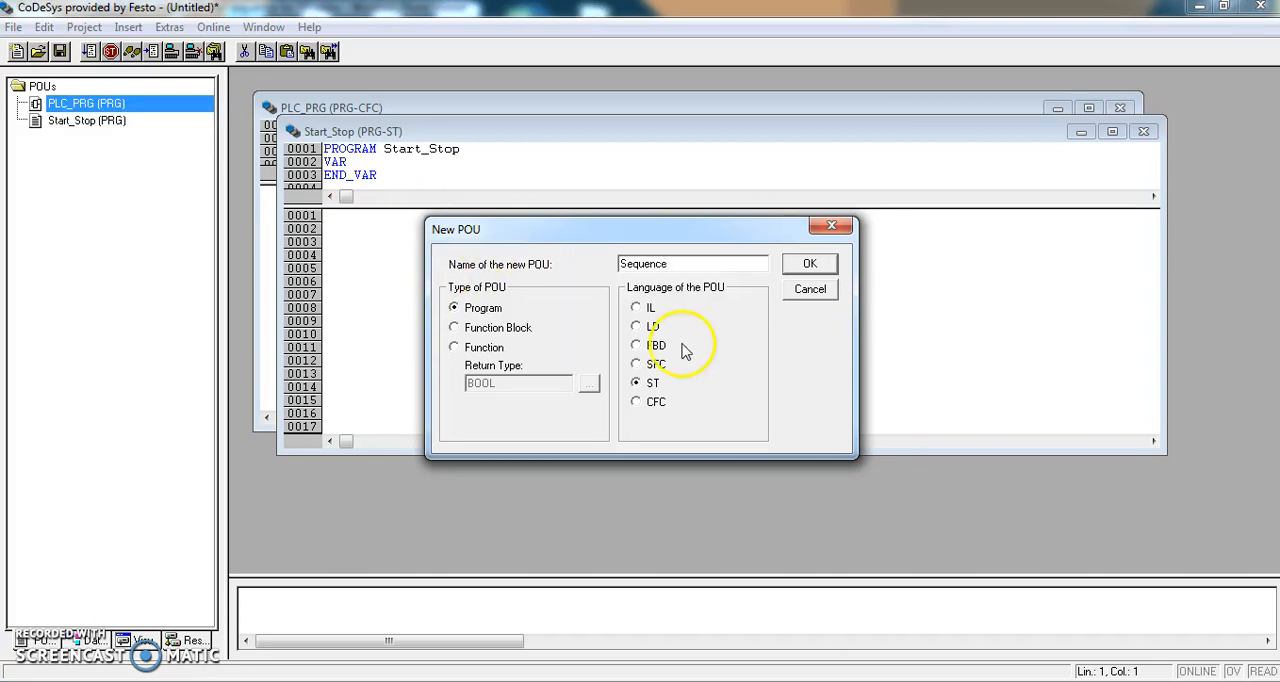
{"action": "left_click", "coordinate": [809, 263]}
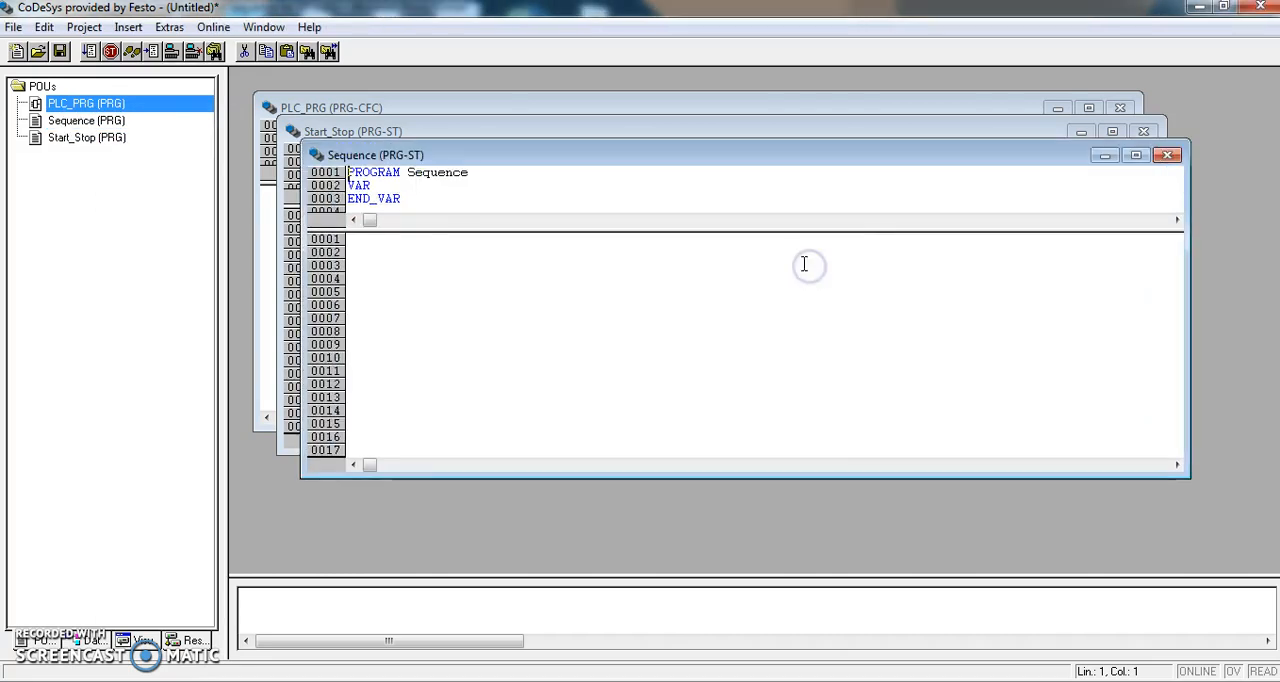
Add two more ST programs named Timers and Counters.
{"action": "right_click", "coordinate": [86, 103]}
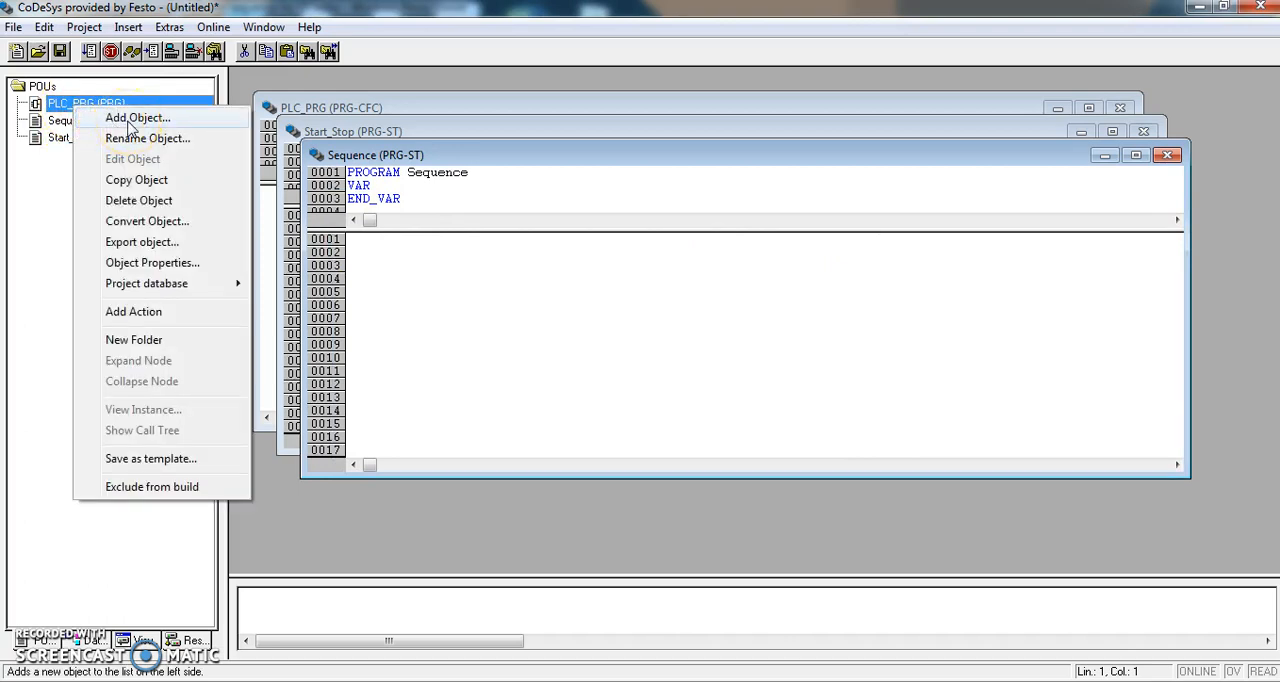
{"action": "left_click", "coordinate": [137, 117]}
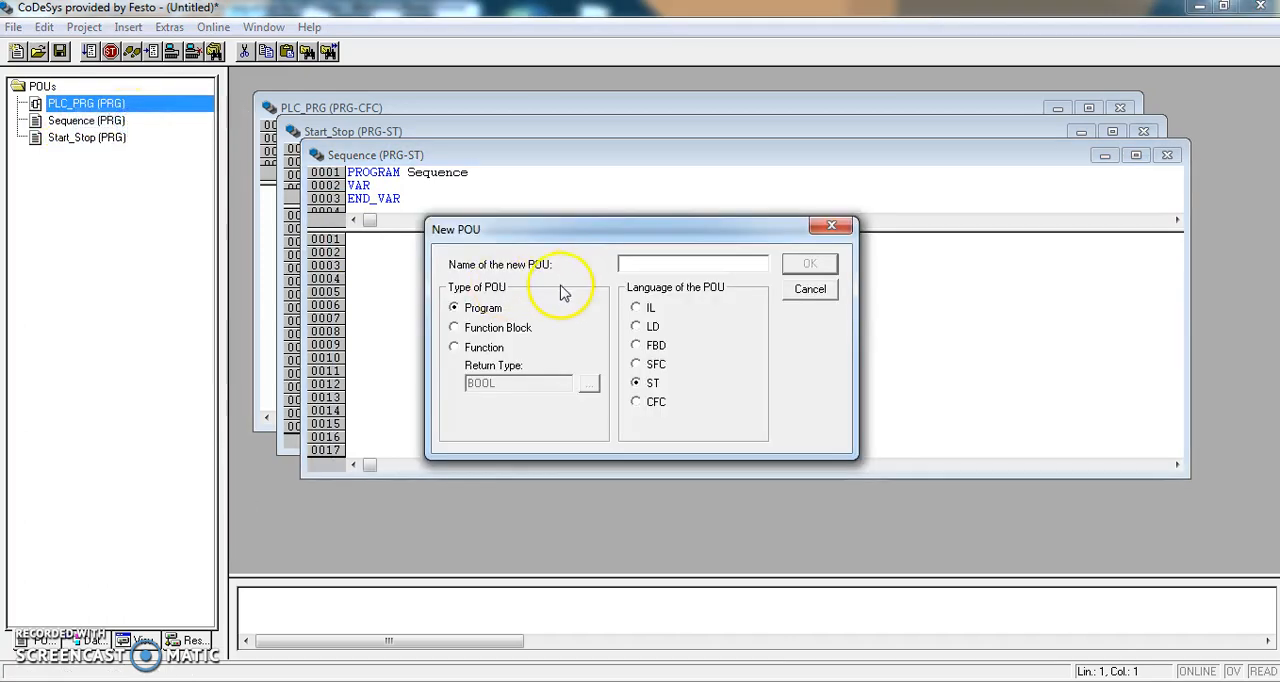
{"action": "type", "text": "Timers"}
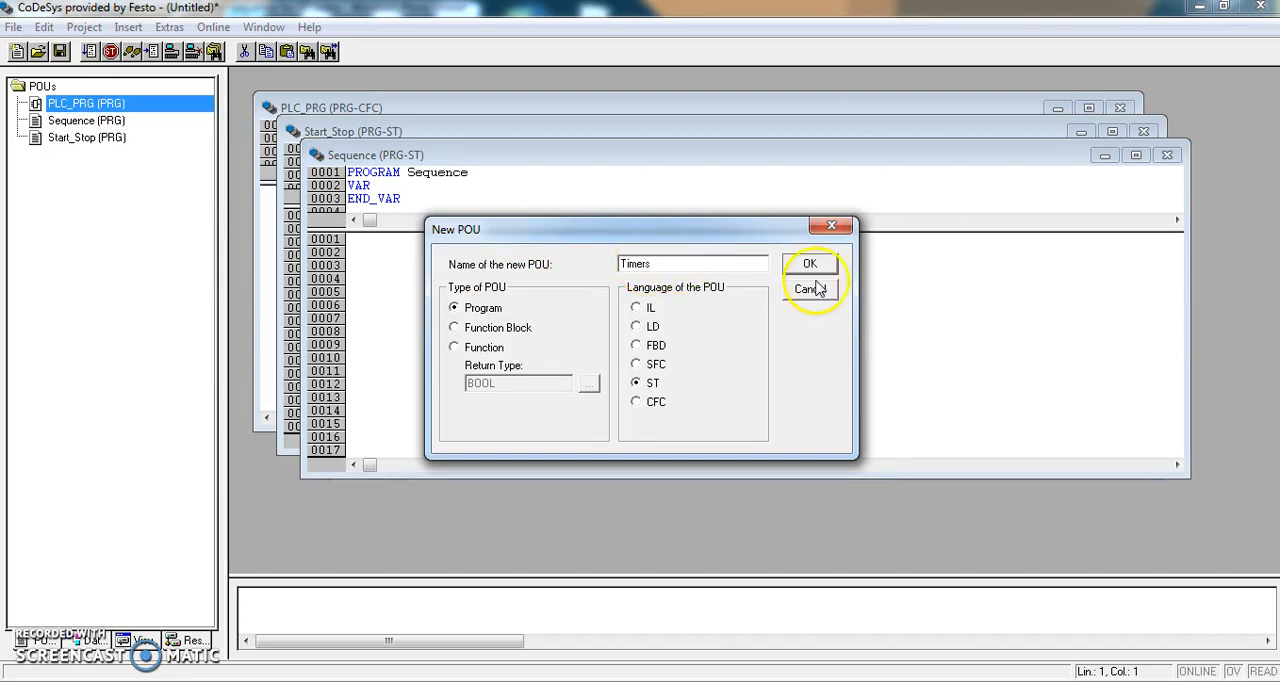
{"action": "left_click", "coordinate": [810, 263]}
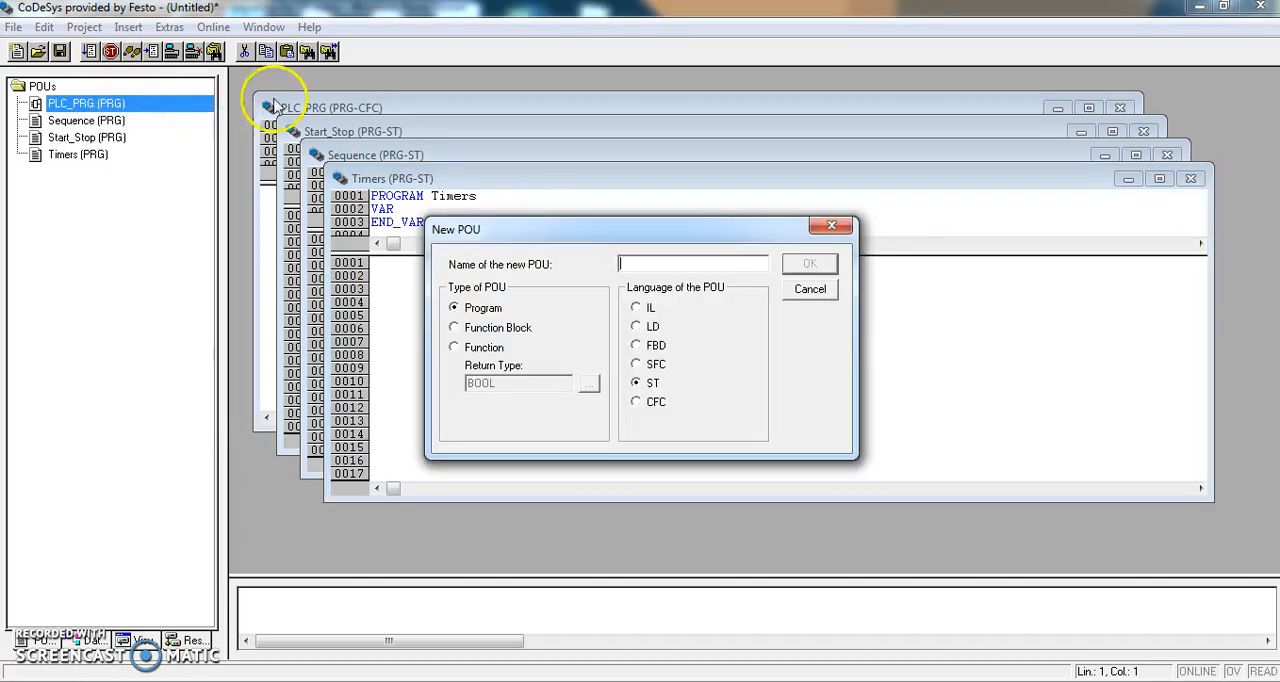
{"action": "type", "text": "Counters"}
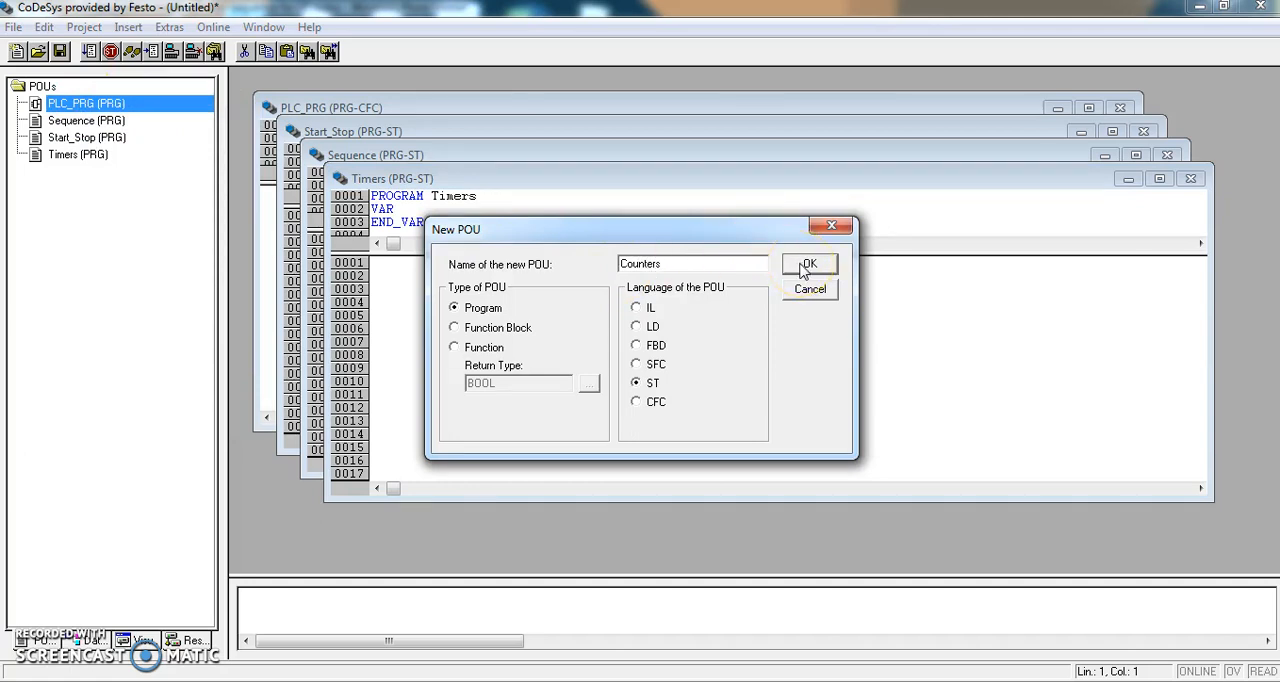
{"action": "left_click", "coordinate": [808, 263]}
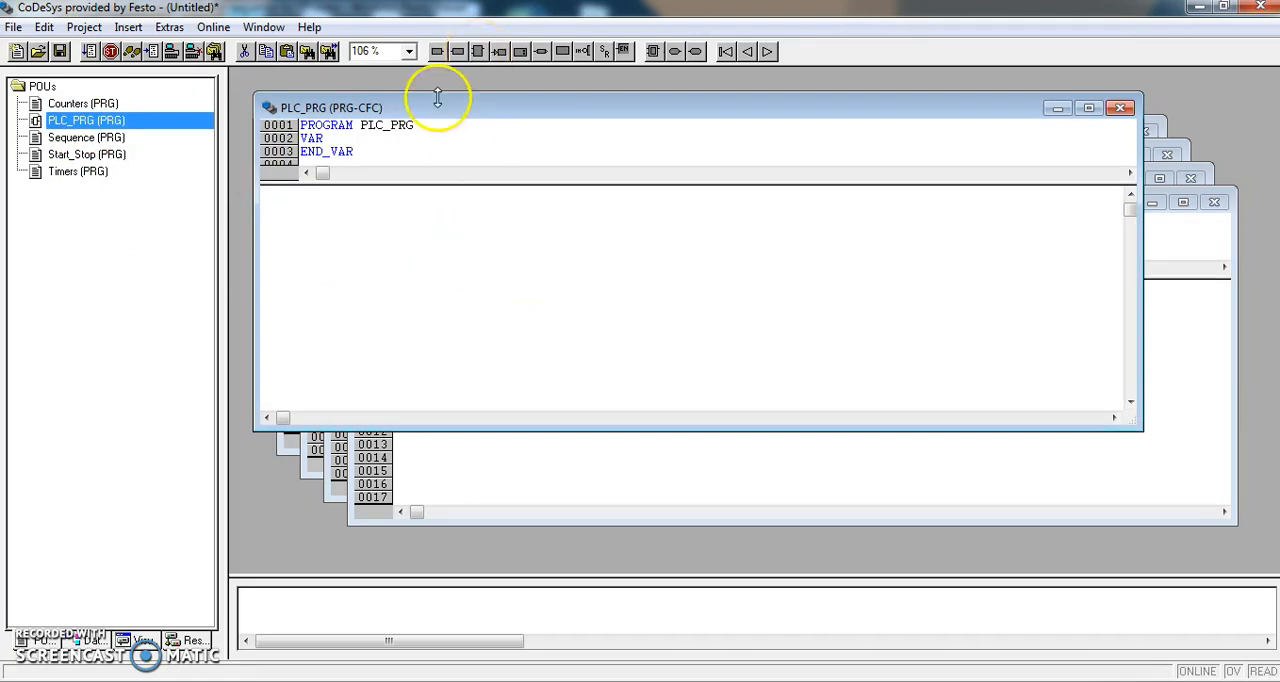
Insert a box in PLC_PRG calling the user-defined program Start_Stop.
{"action": "left_click", "coordinate": [450, 220]}
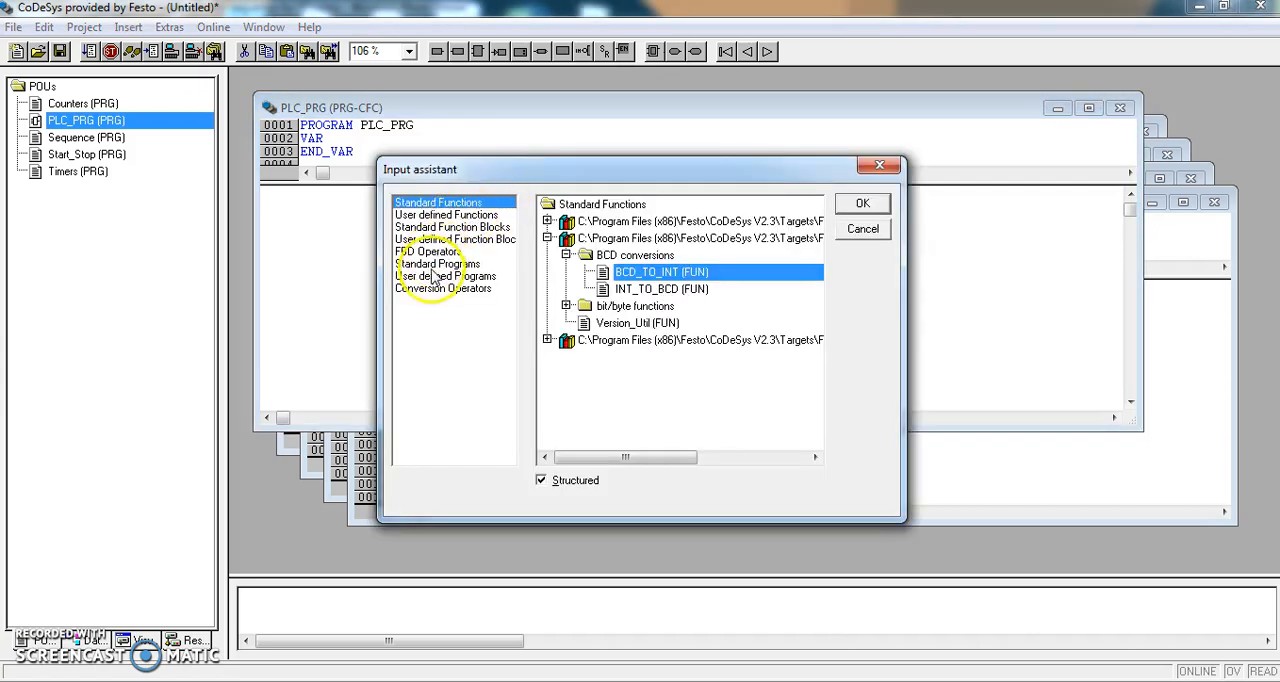
{"action": "left_click", "coordinate": [445, 275]}
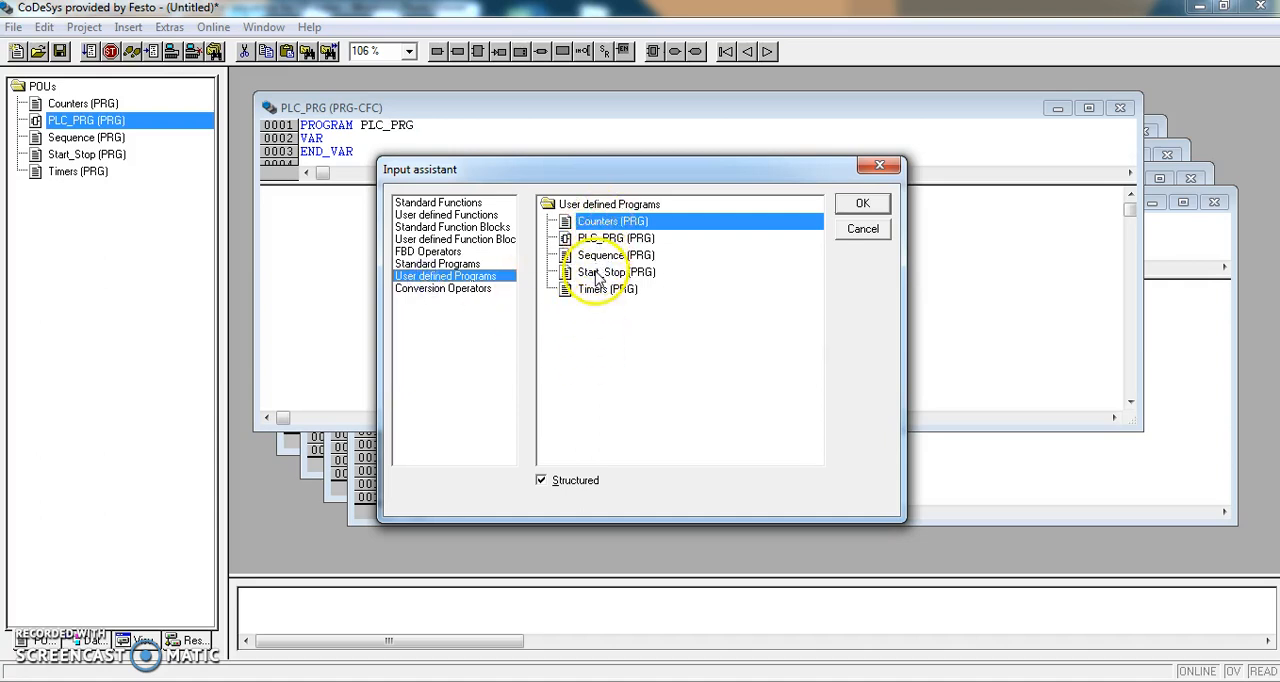
{"action": "left_click", "coordinate": [615, 272]}
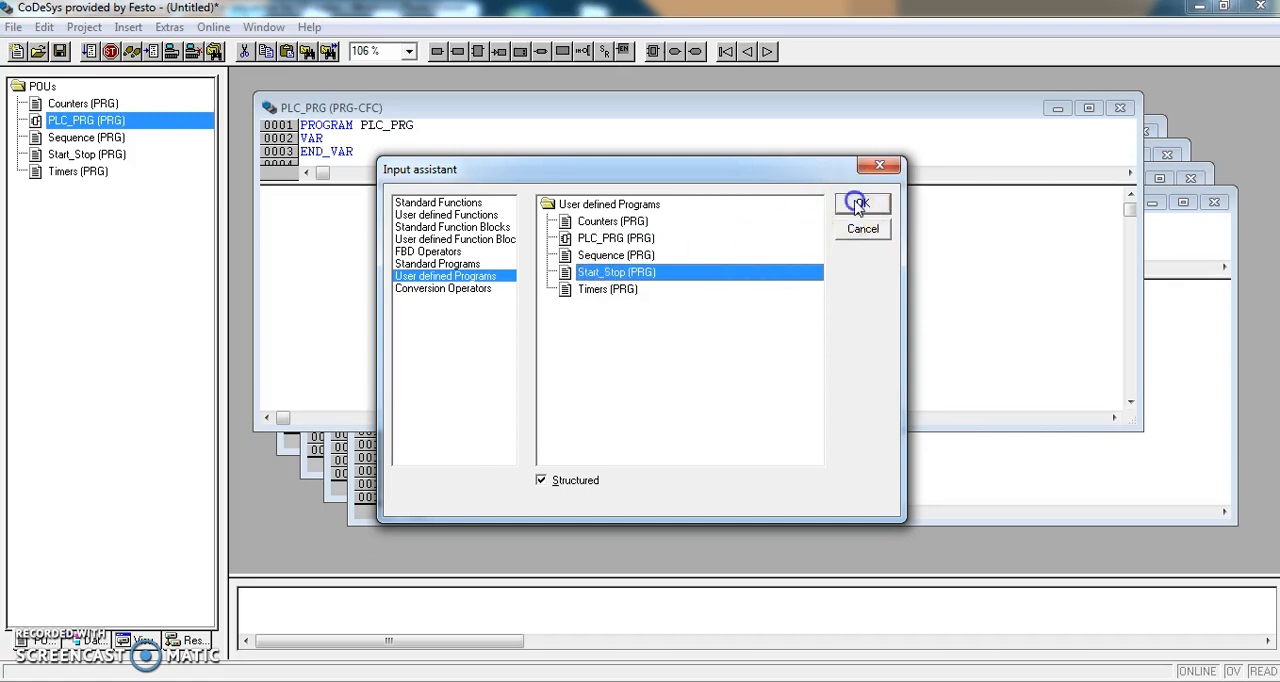
{"action": "left_click", "coordinate": [861, 203]}
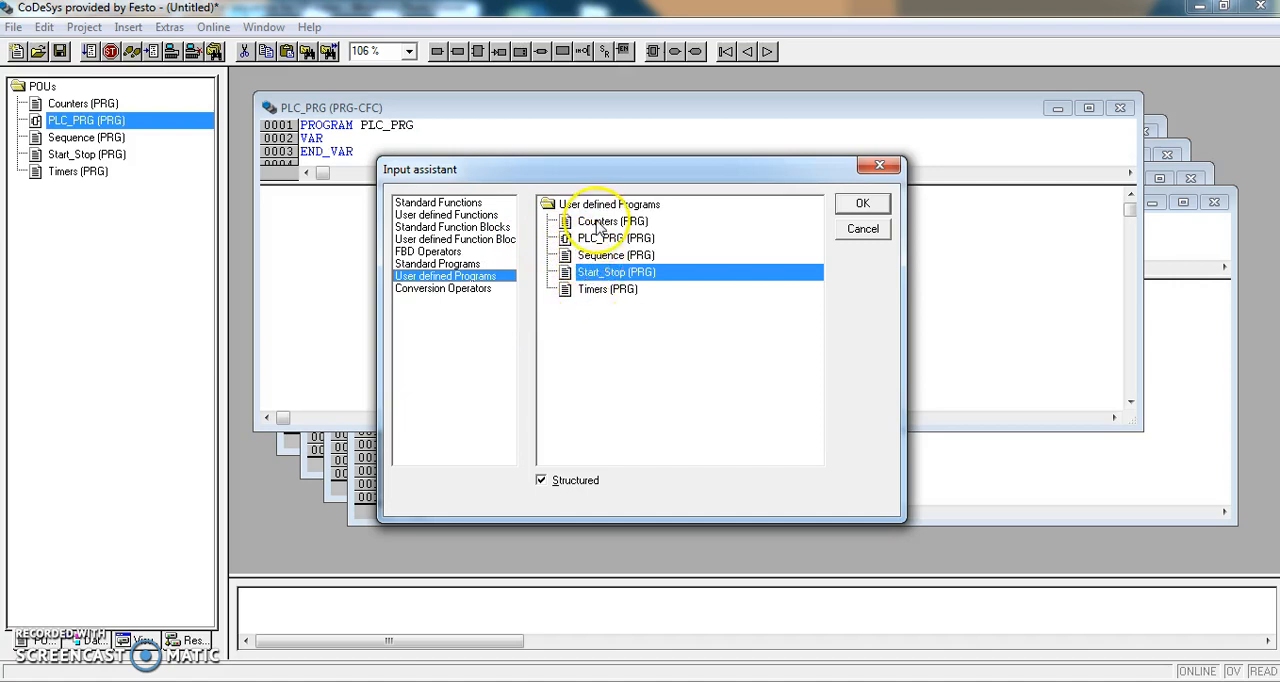
Insert boxes calling the Counters and Timers programs.
{"action": "left_click", "coordinate": [612, 221]}
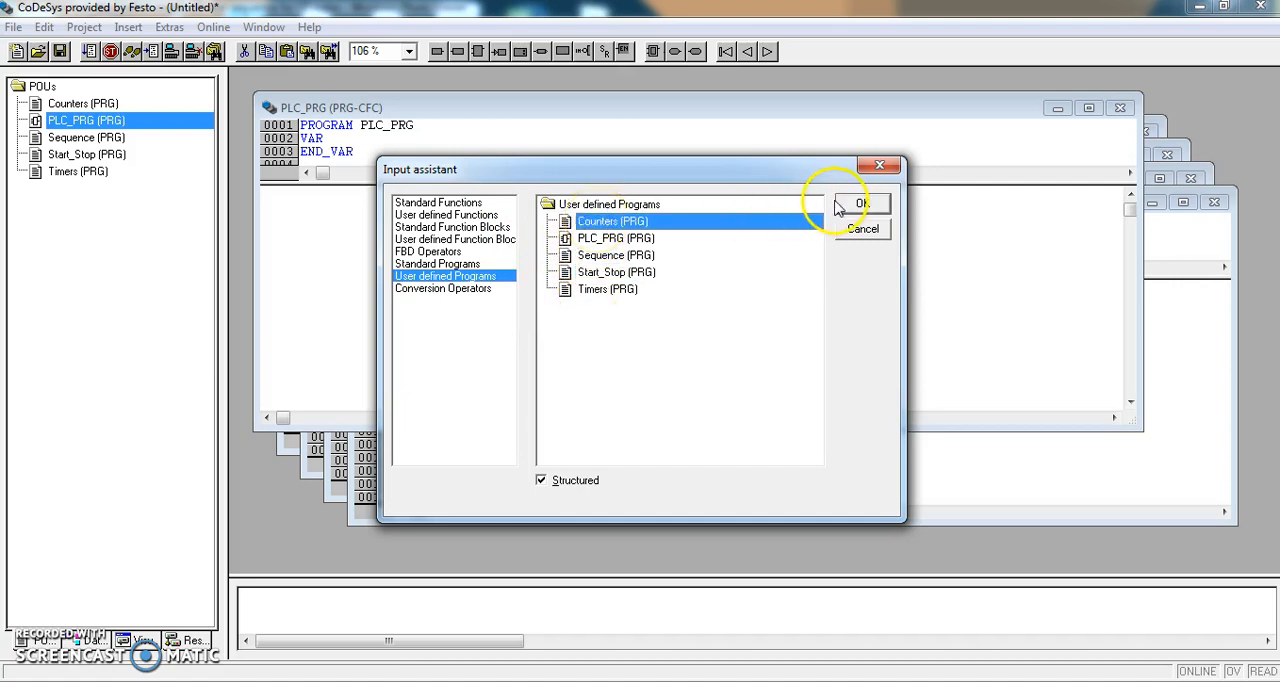
{"action": "left_click", "coordinate": [860, 203]}
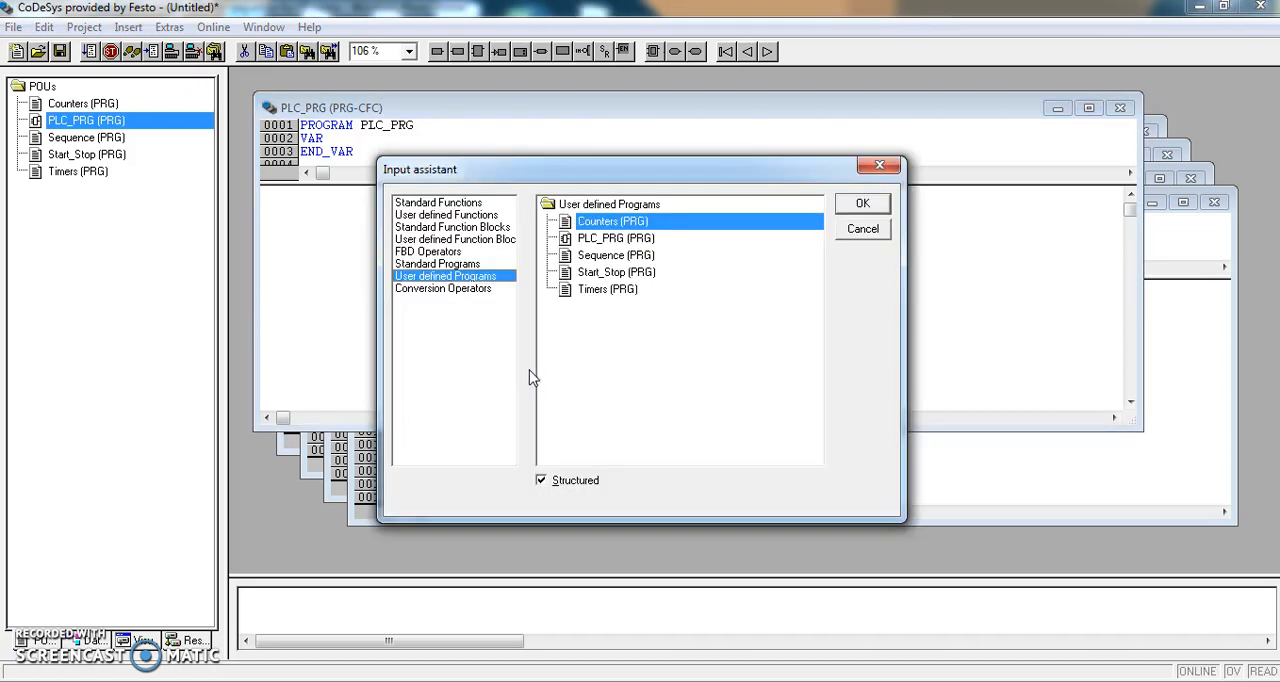
{"action": "left_click", "coordinate": [607, 289]}
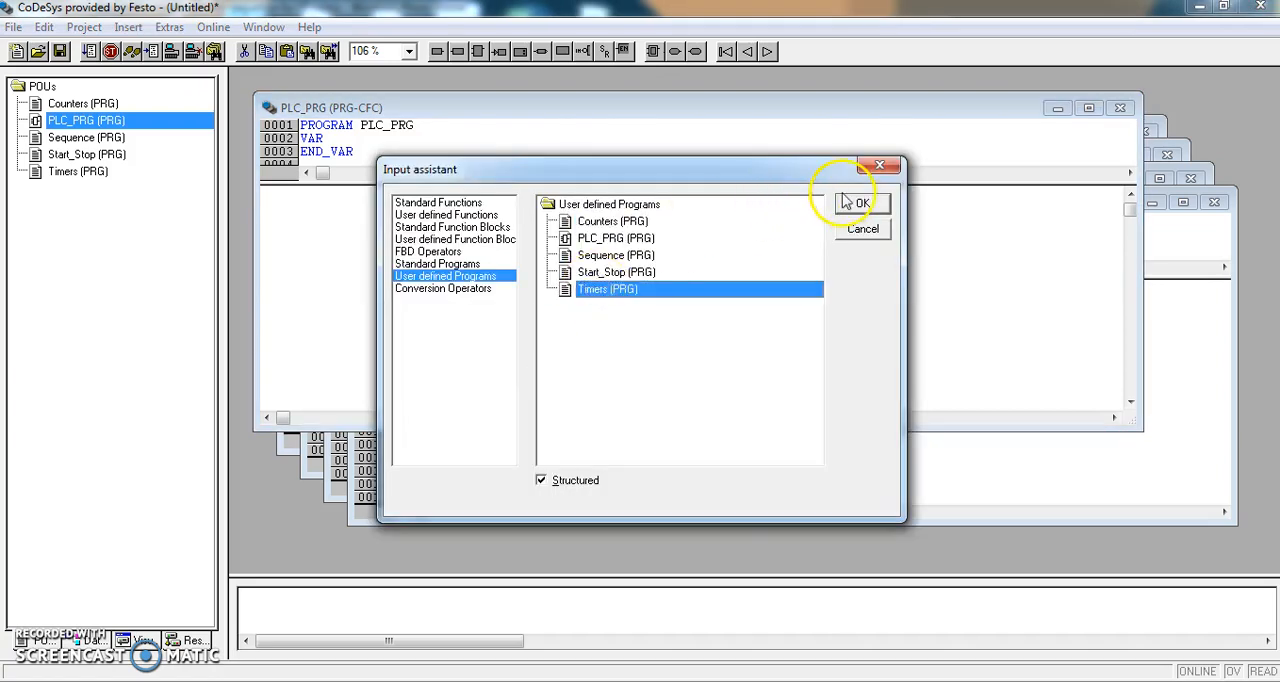
{"action": "left_click", "coordinate": [863, 203]}
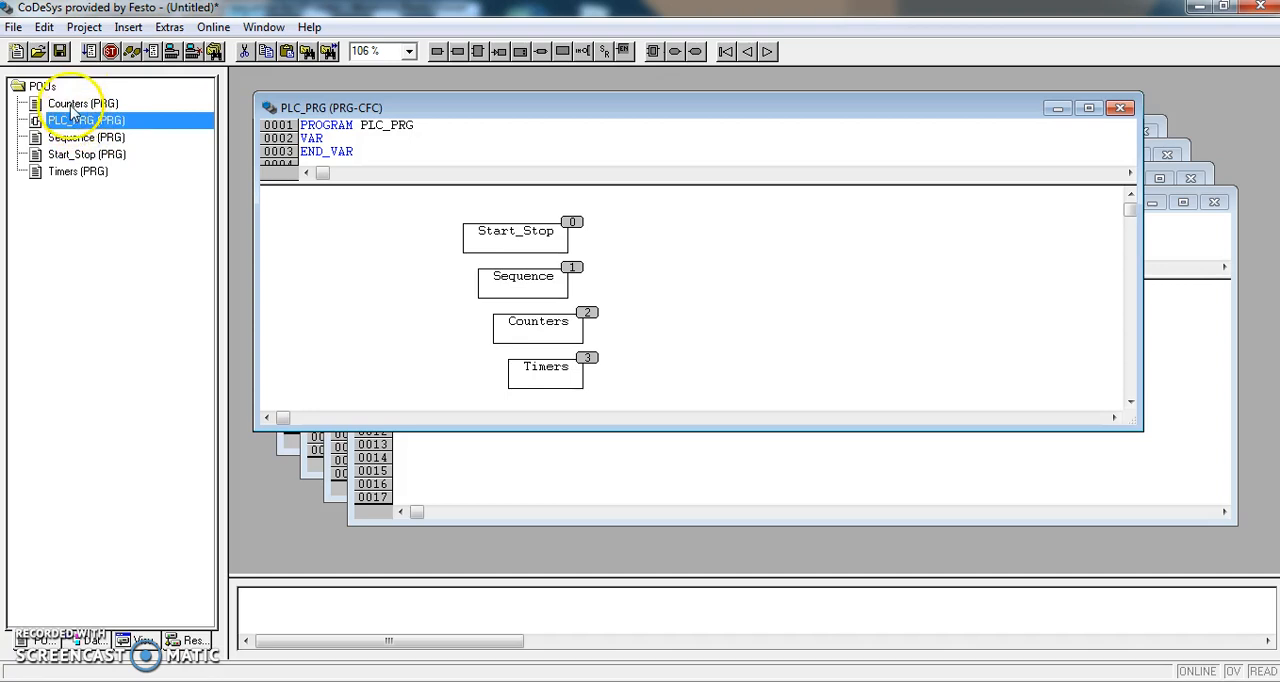
{"action": "mouse_move", "coordinate": [165, 152]}
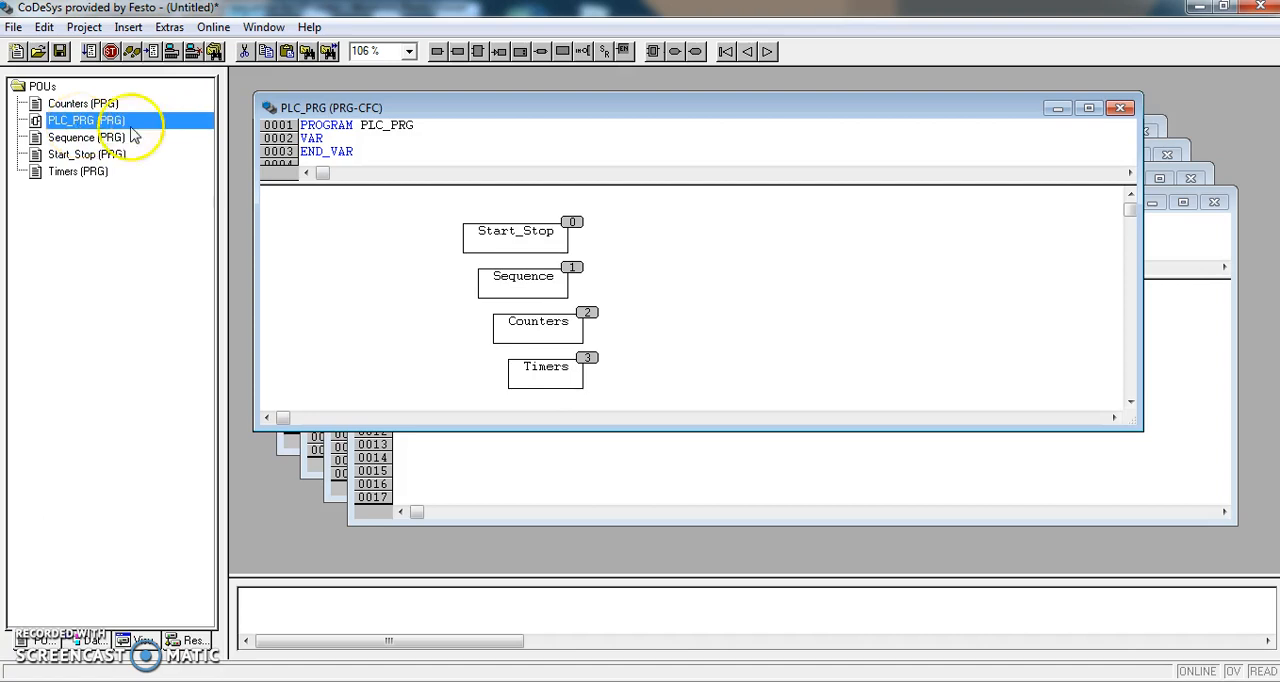
{"action": "mouse_move", "coordinate": [518, 320]}
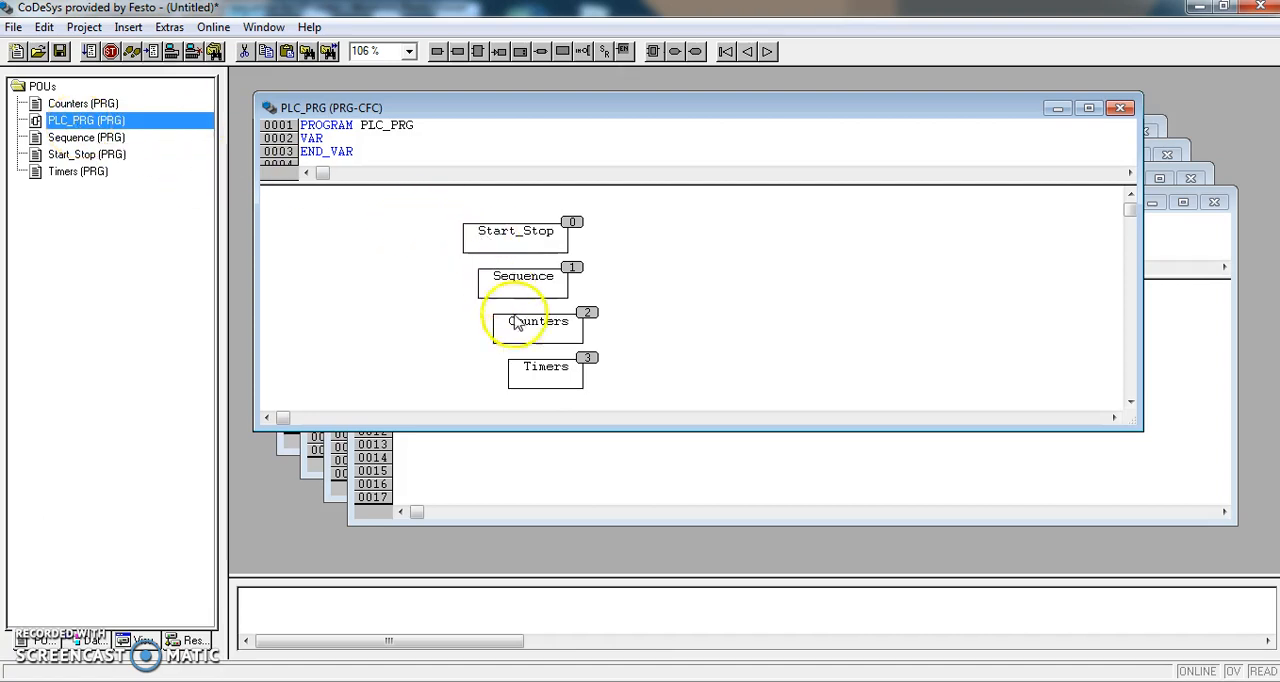